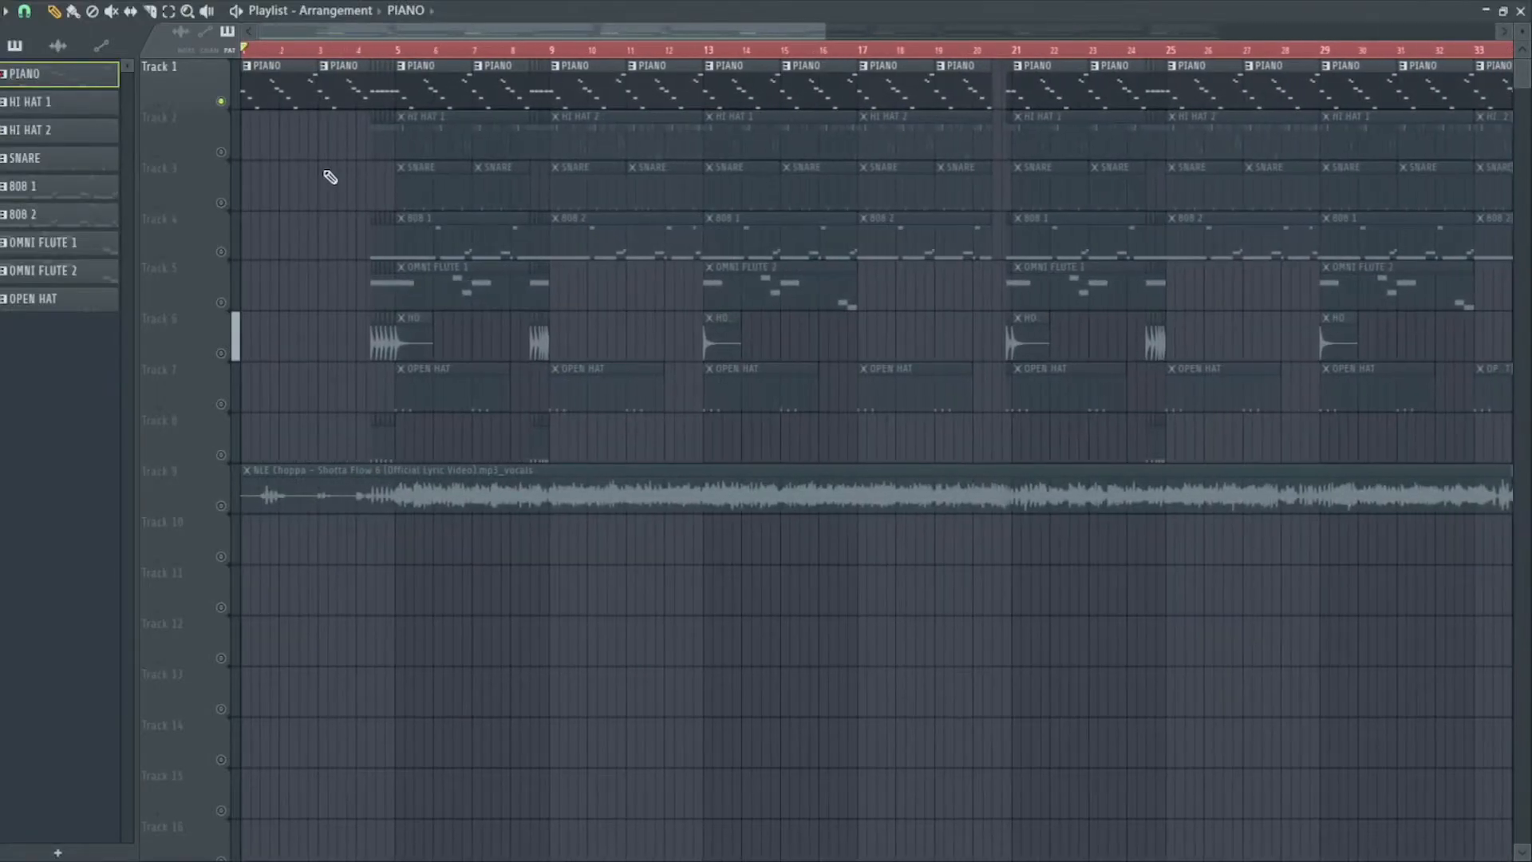
{"action": "mouse_move", "coordinate": [296, 198]}
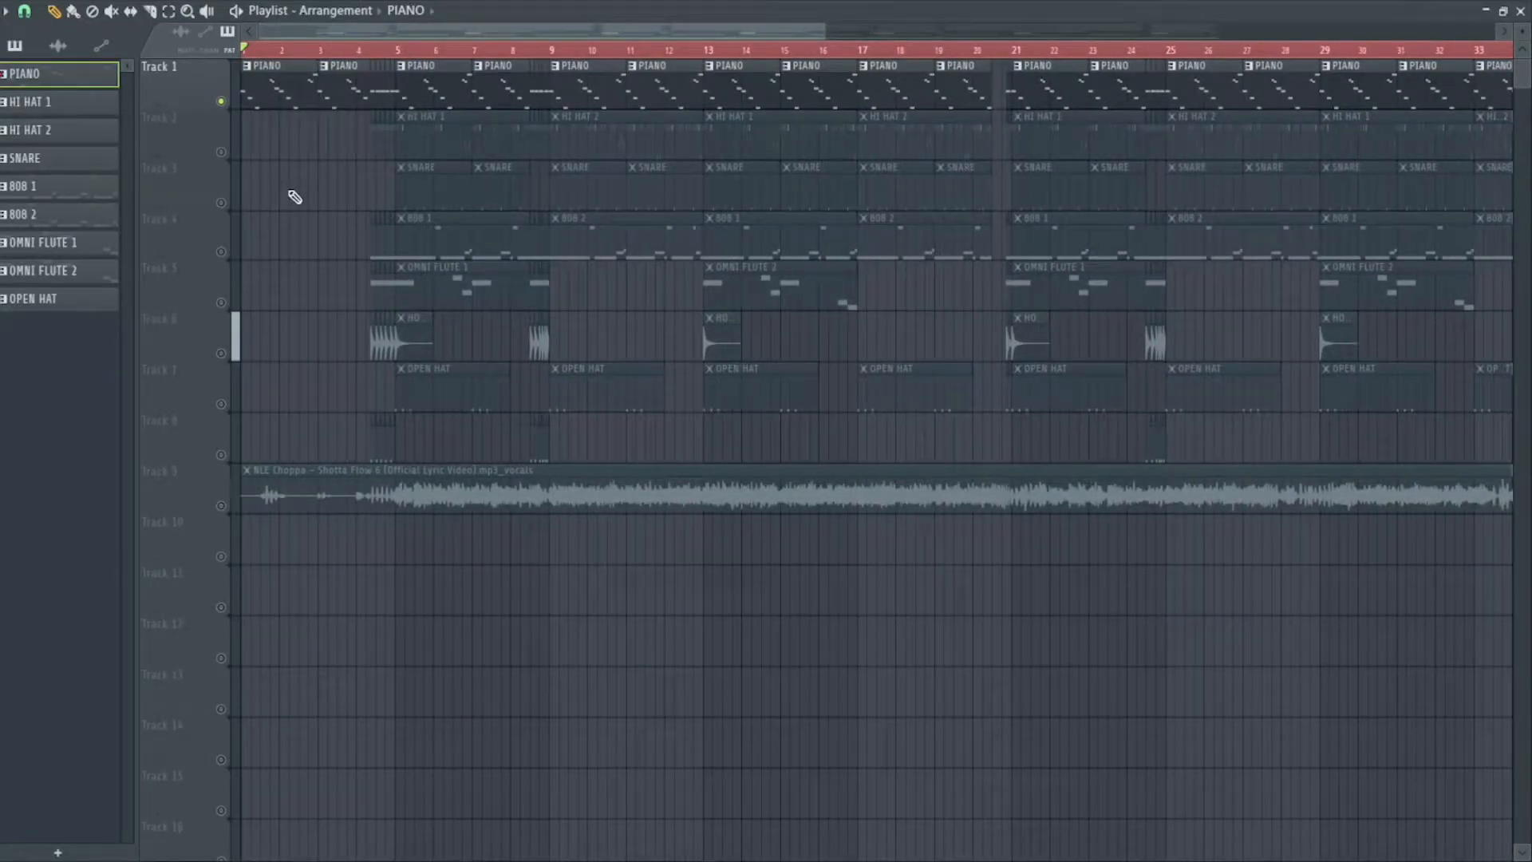
{"action": "mouse_move", "coordinate": [269, 191]}
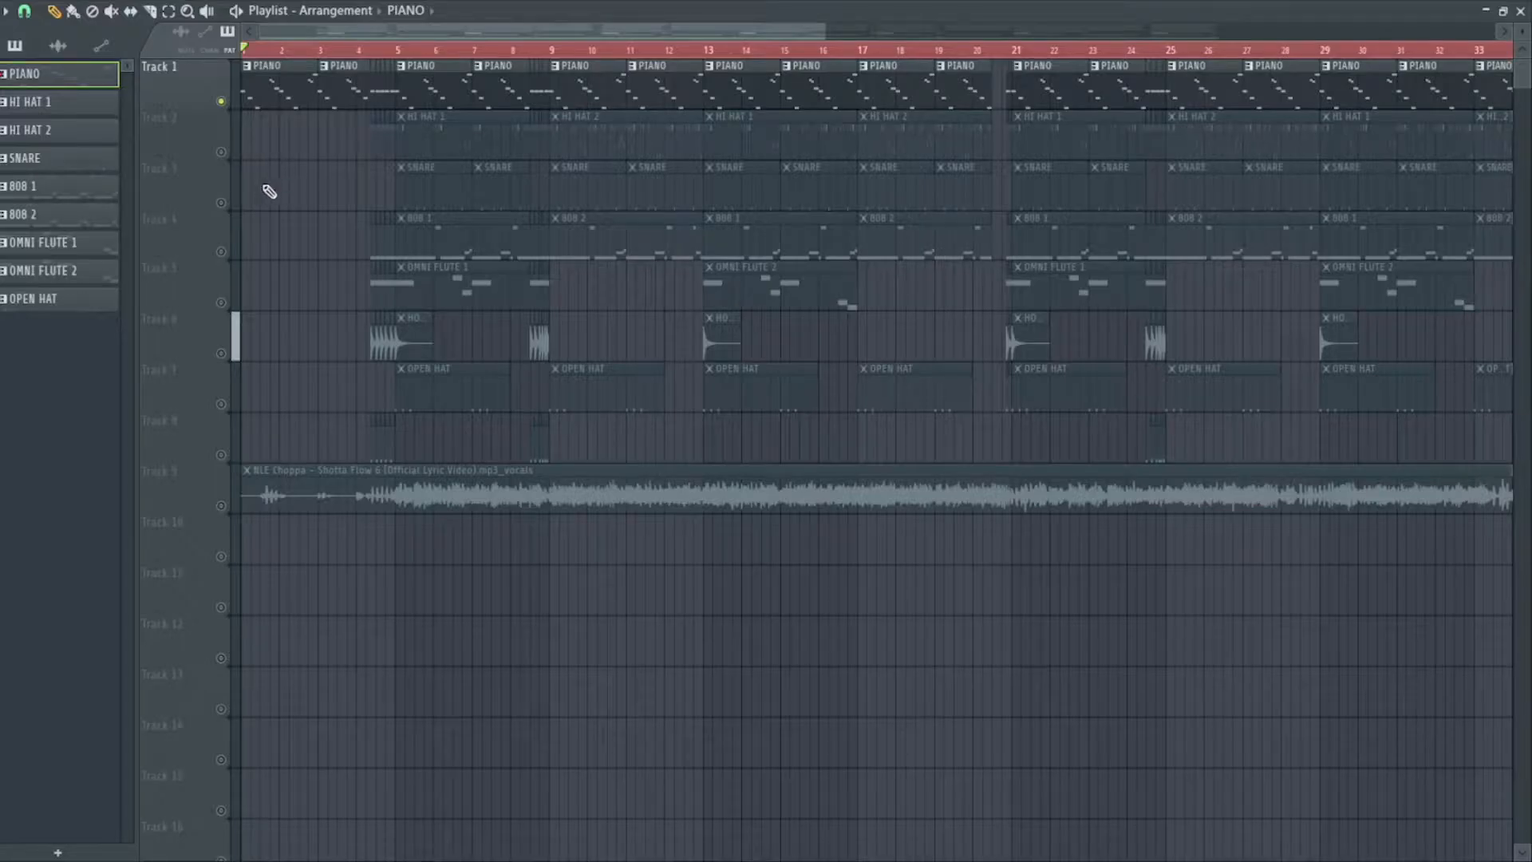
{"action": "mouse_move", "coordinate": [280, 182]}
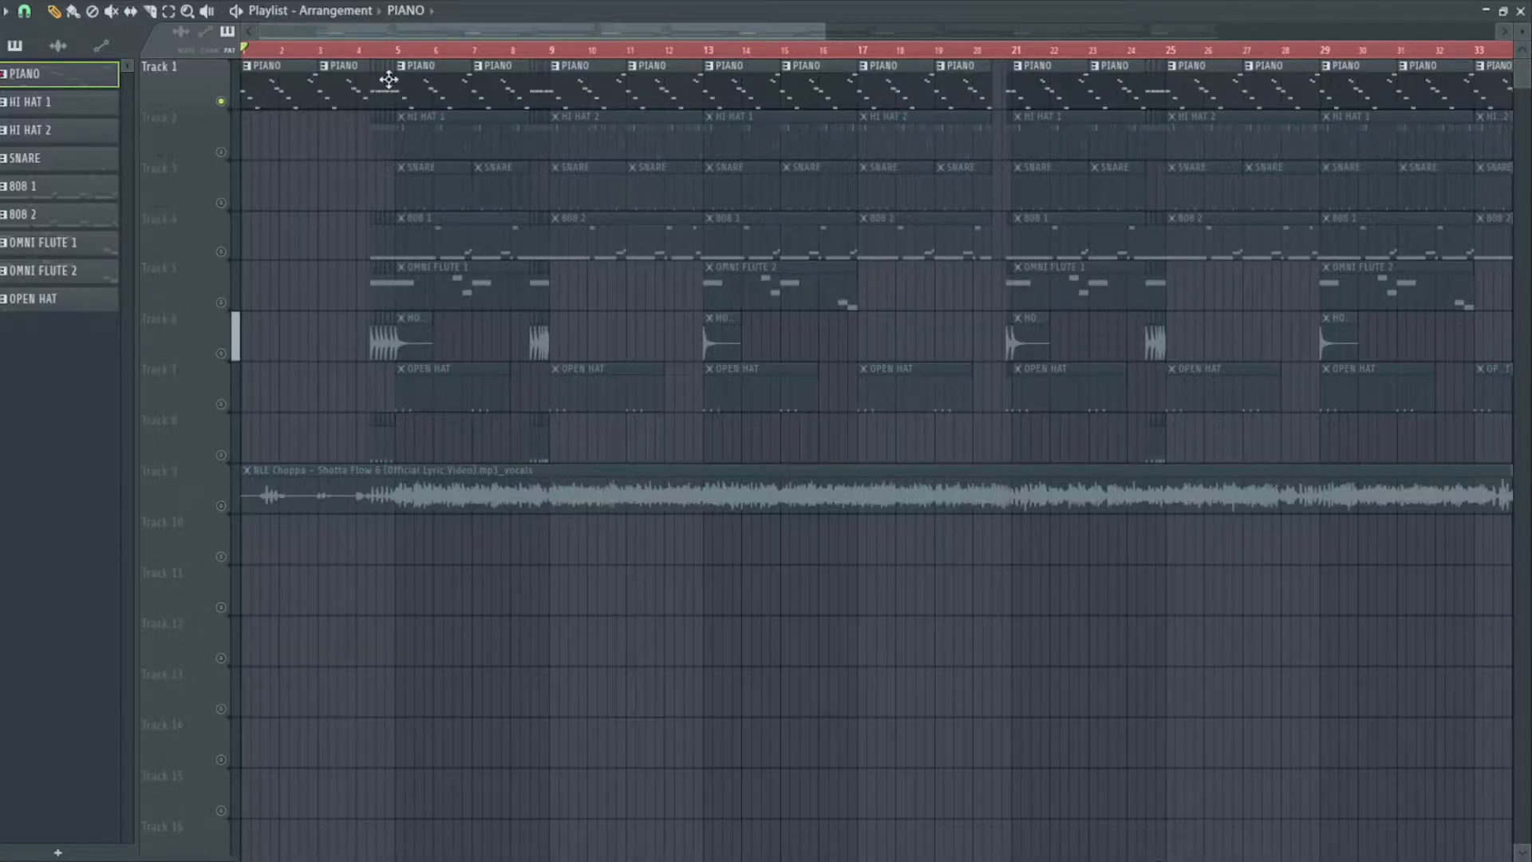
{"action": "mouse_move", "coordinate": [347, 251]}
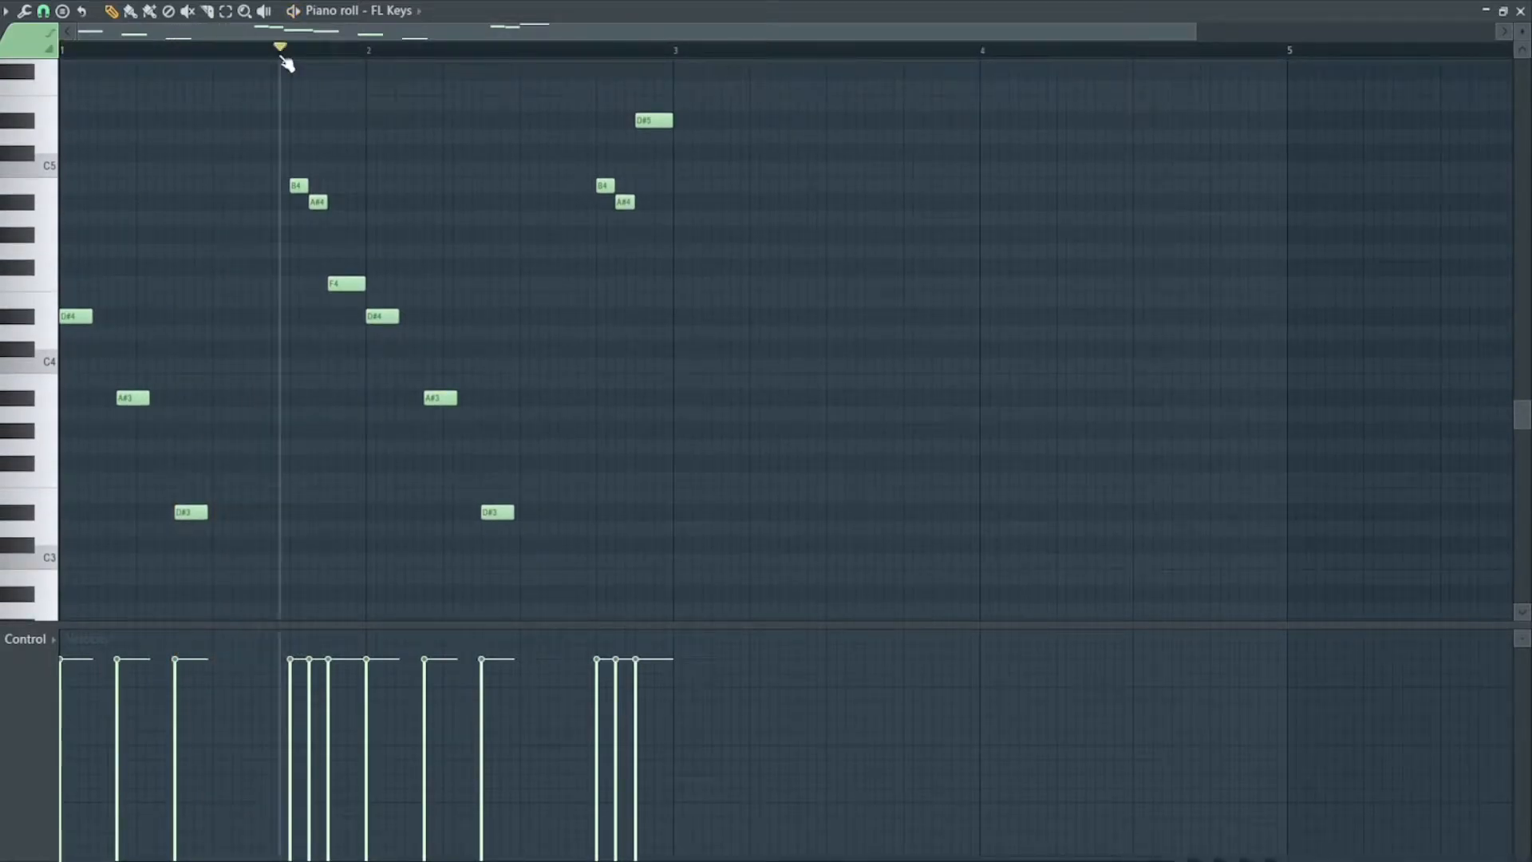
Audition the piano melody from bar 1, then restart playback from bar 3
{"action": "left_click", "coordinate": [174, 47]}
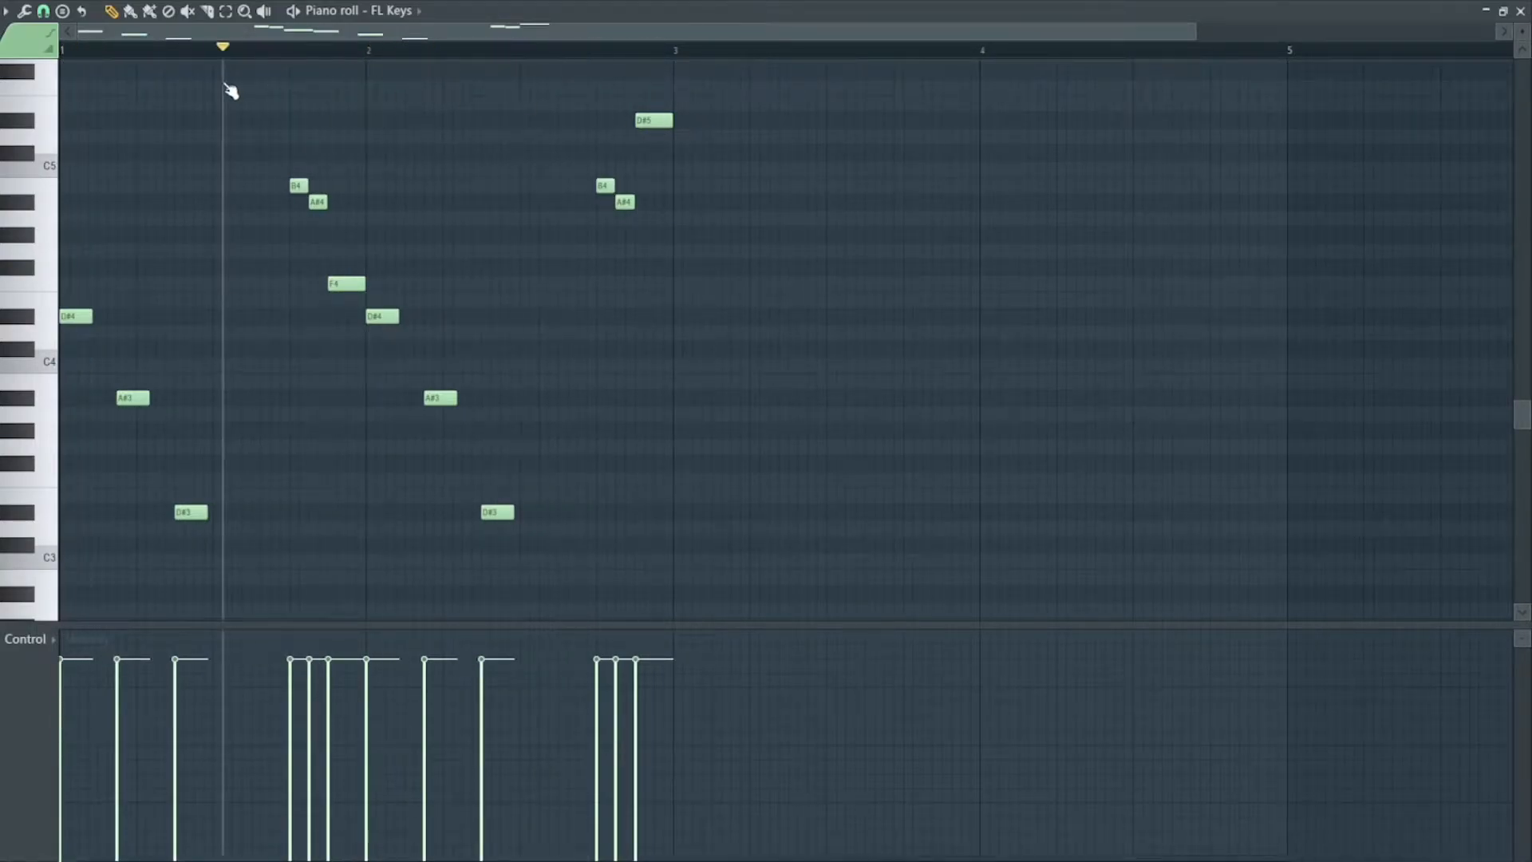
{"action": "left_click", "coordinate": [400, 47]}
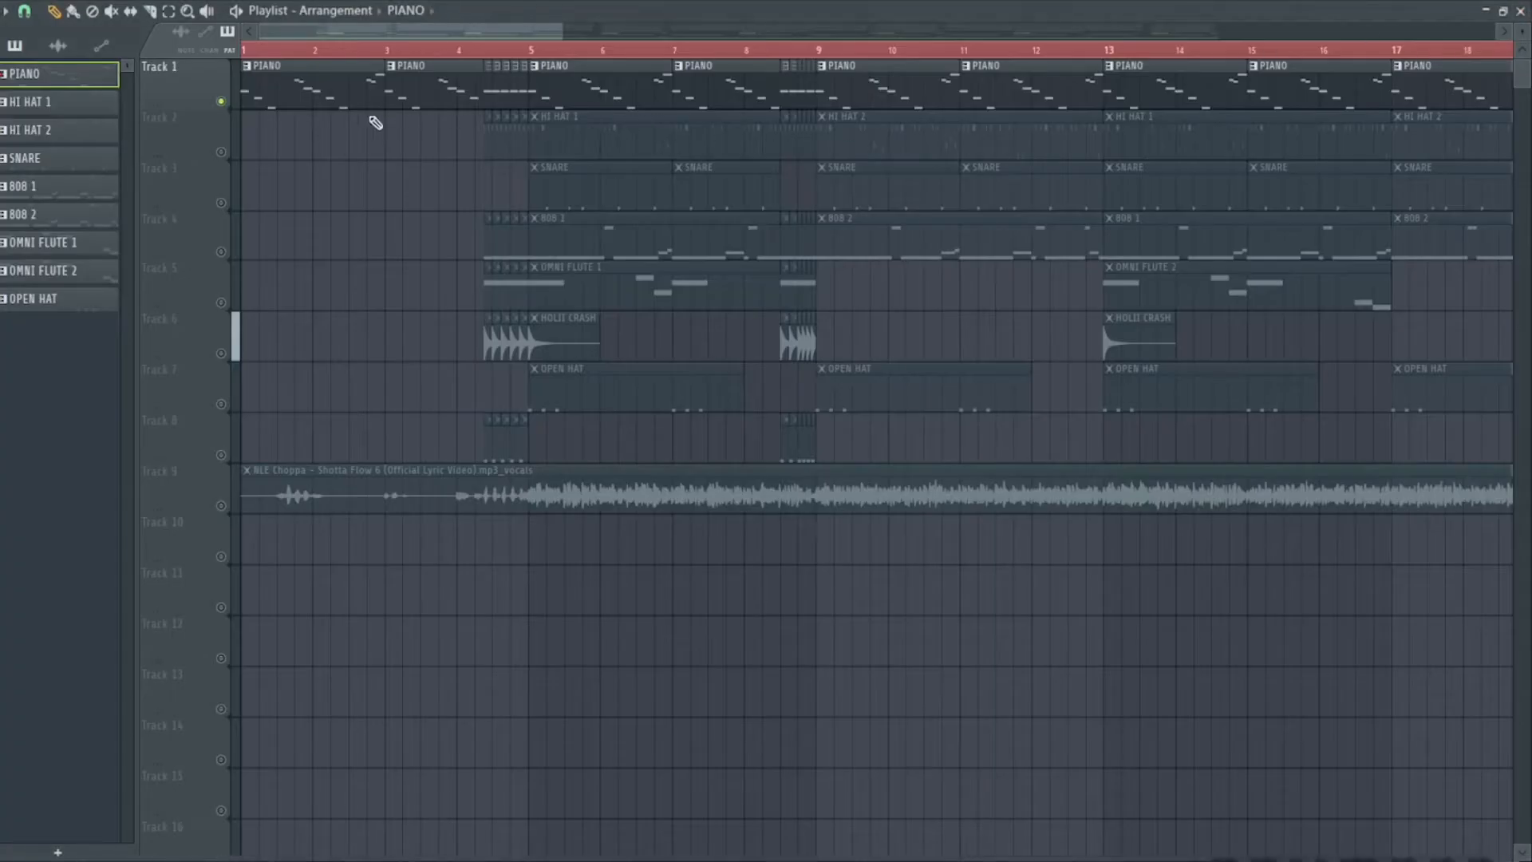
{"action": "left_click", "coordinate": [384, 49]}
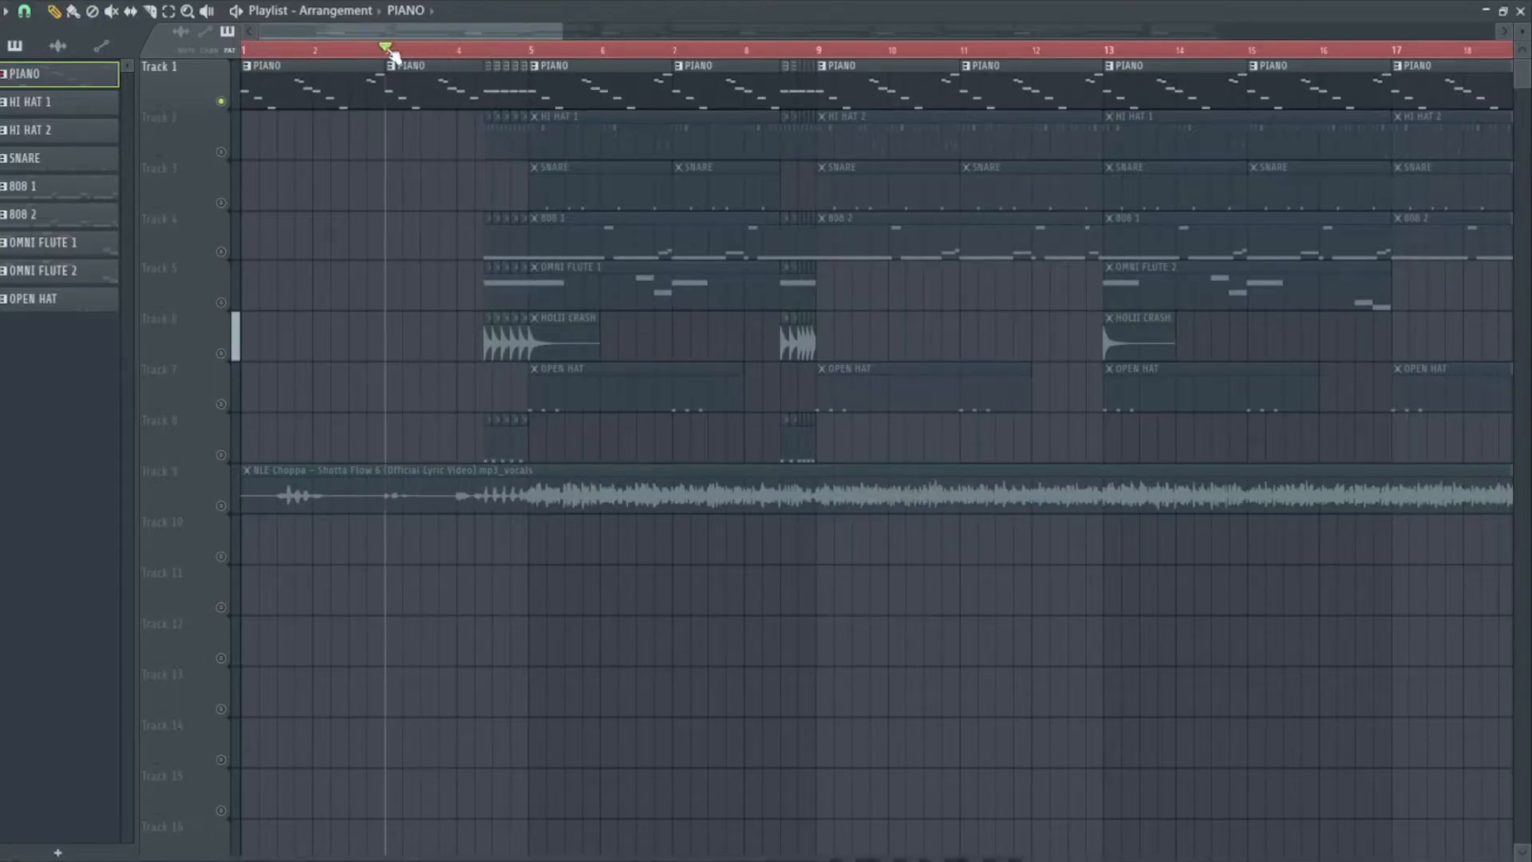
{"action": "left_click", "coordinate": [394, 49]}
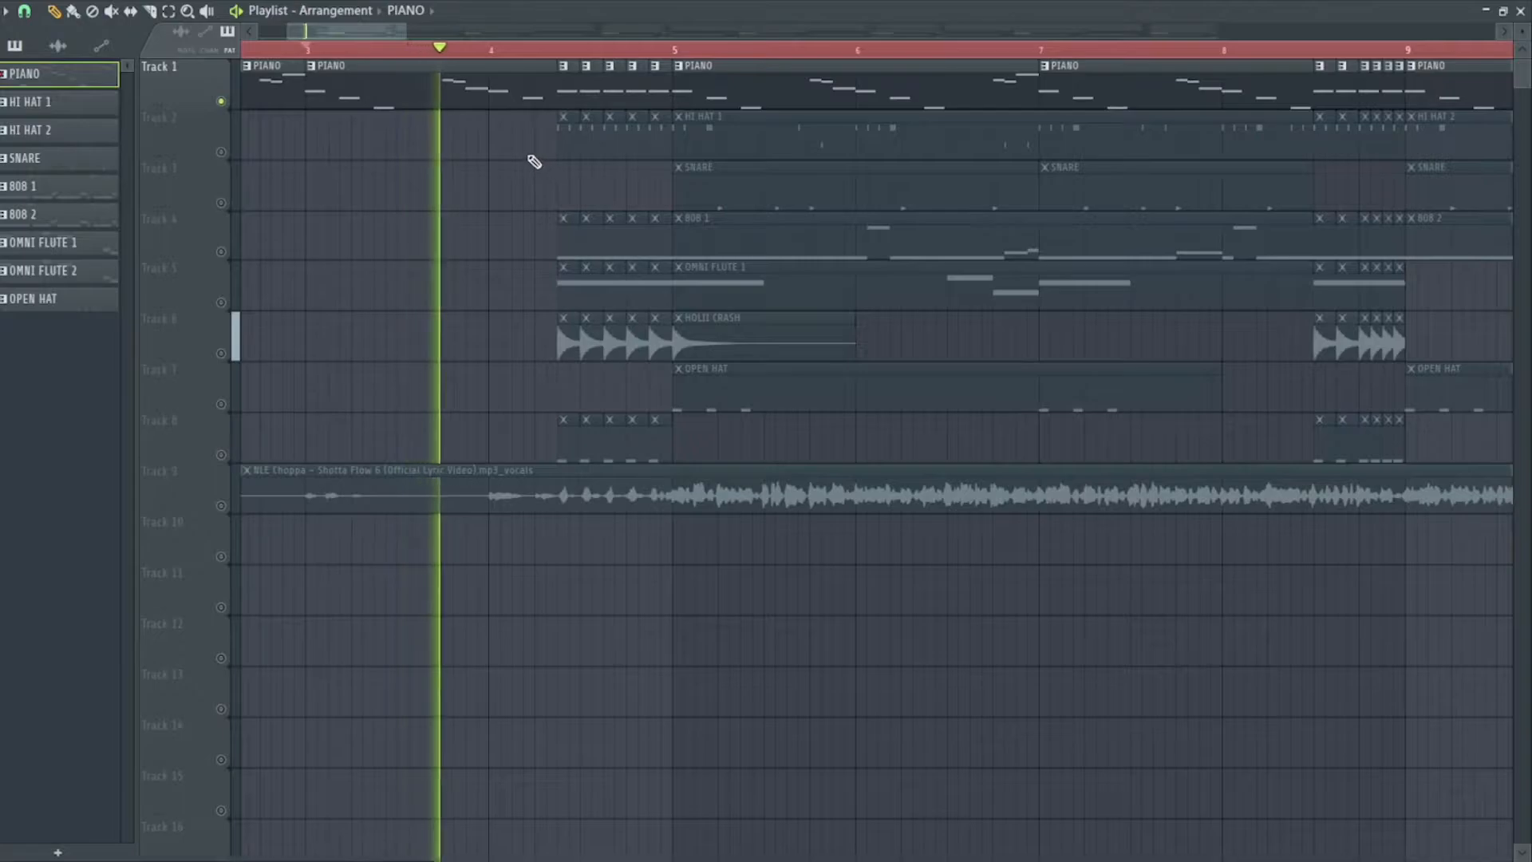
Preview the hi-hat pattern's added half-step hits and rolls, then resume from bar 1
{"action": "left_click", "coordinate": [525, 49]}
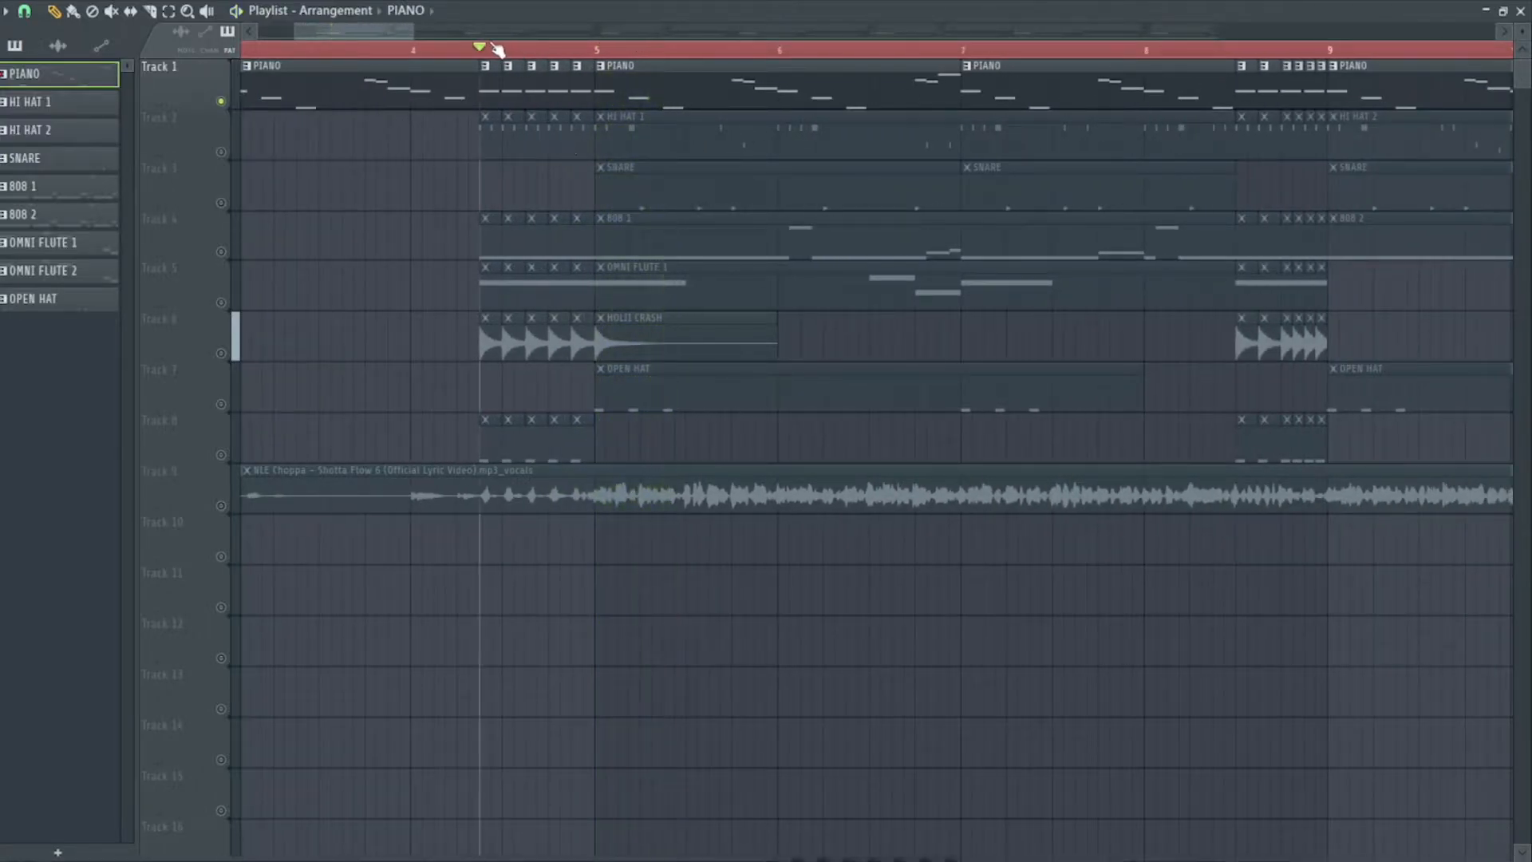
{"action": "mouse_move", "coordinate": [232, 160]}
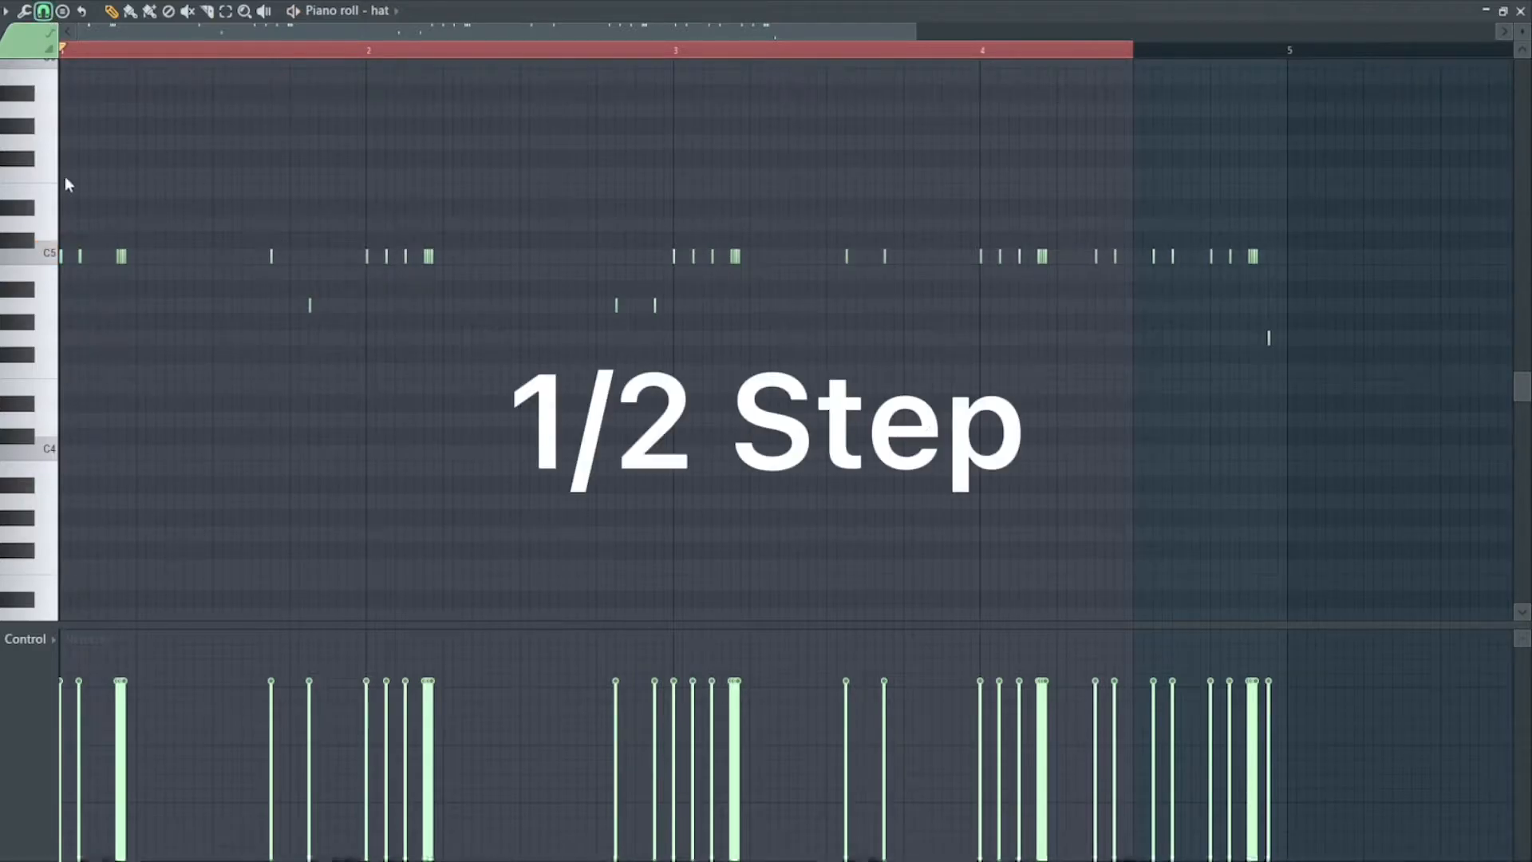
{"action": "mouse_move", "coordinate": [197, 171]}
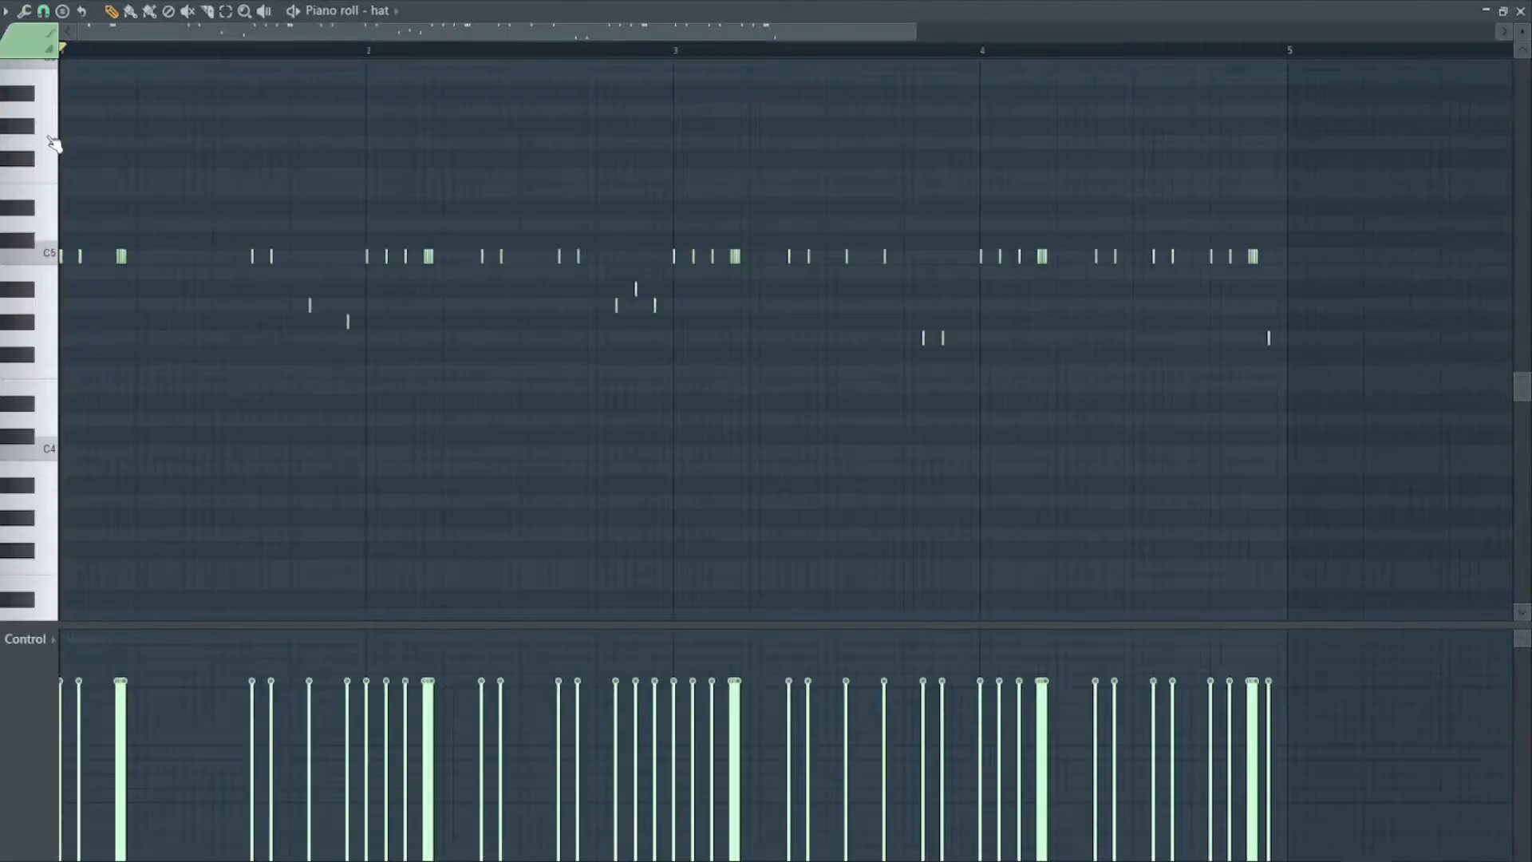
{"action": "scroll", "scroll_direction": "down", "scroll_amount": 3}
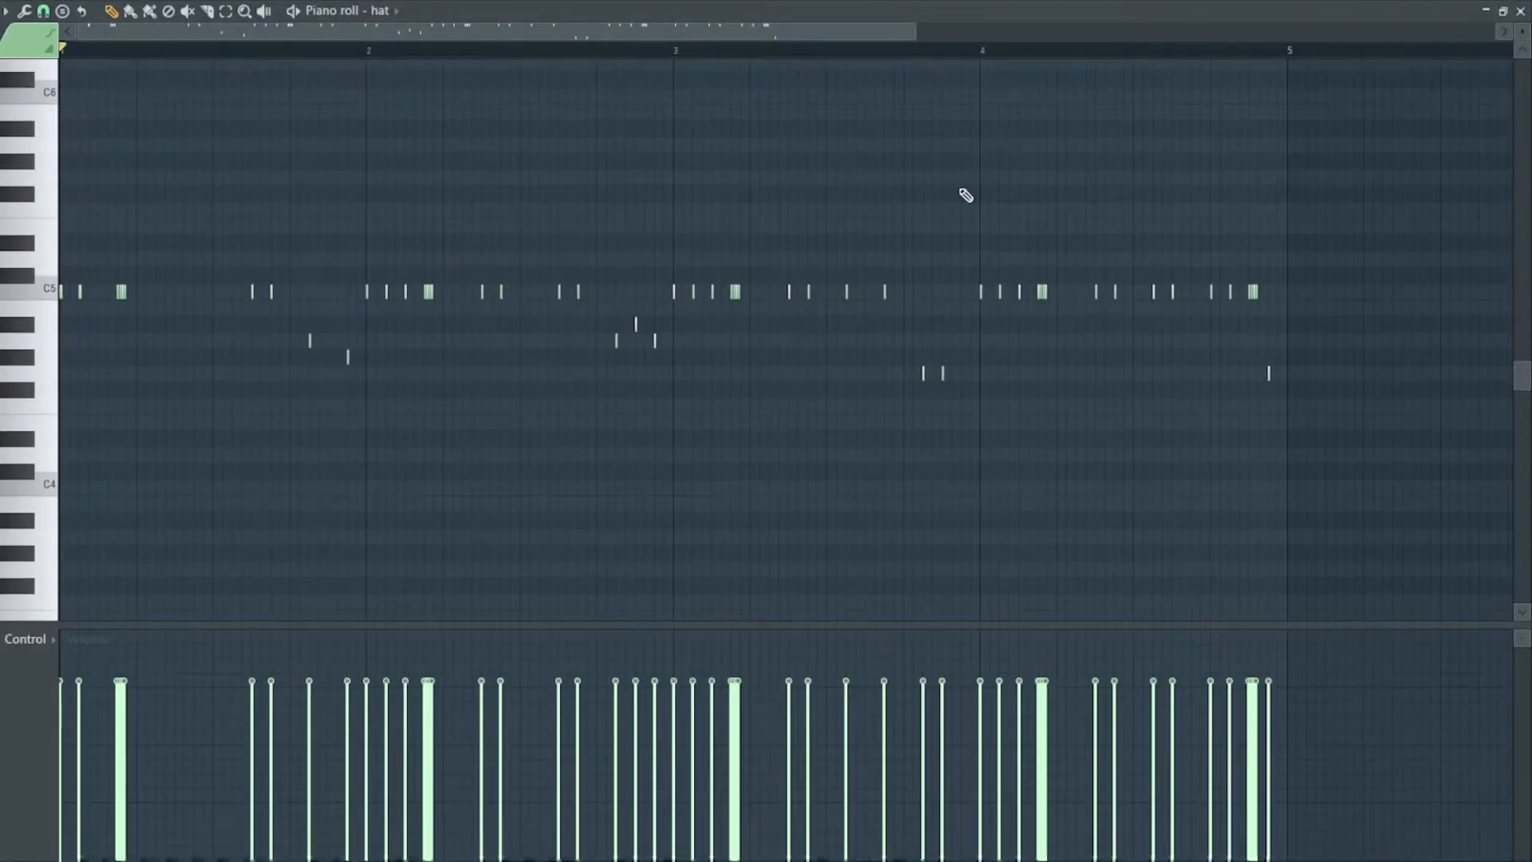
{"action": "left_click", "coordinate": [182, 48]}
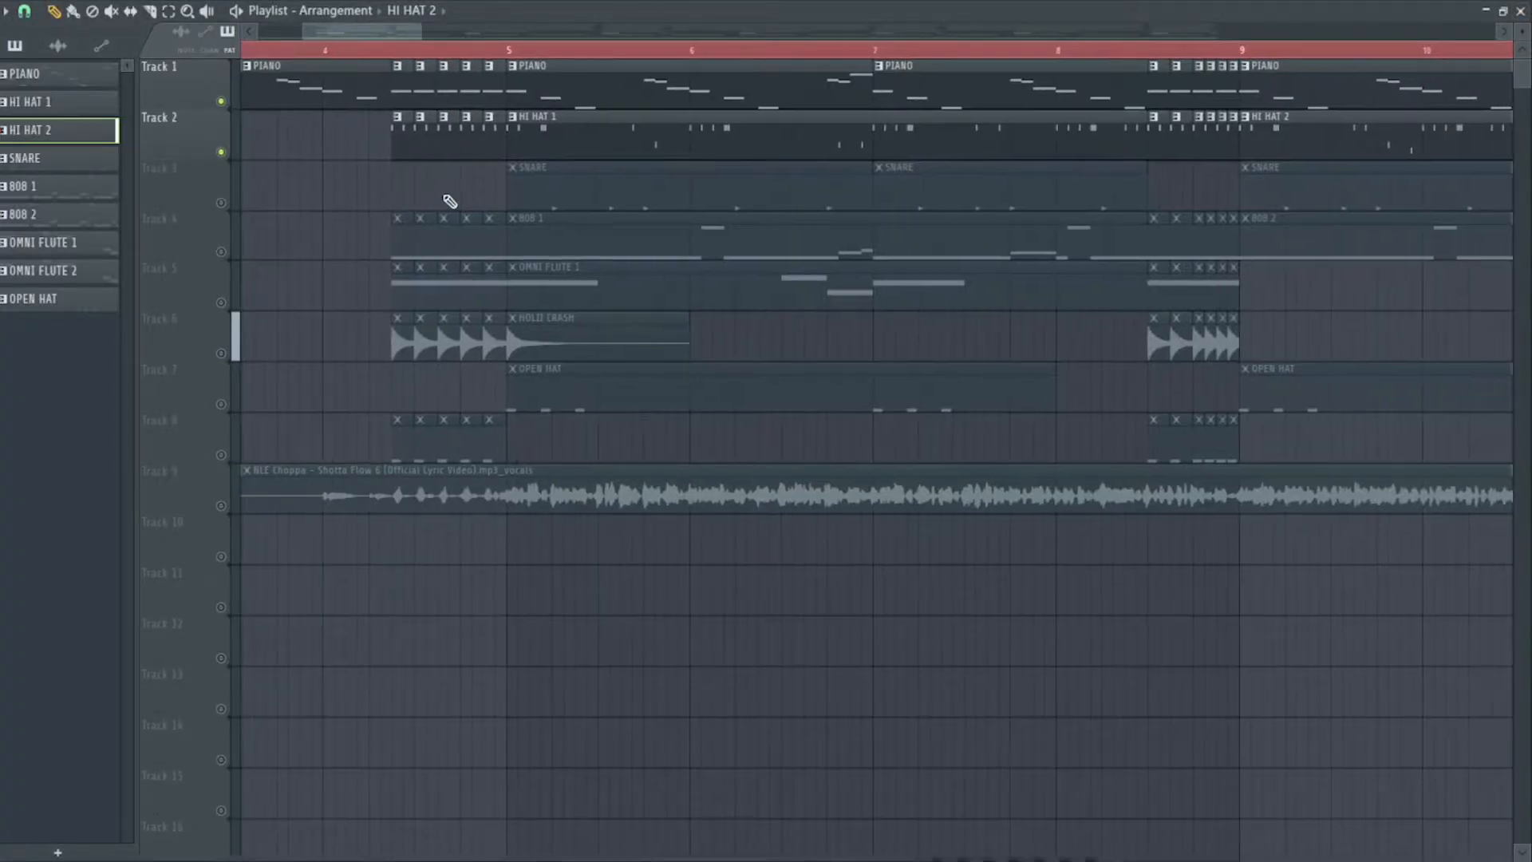
{"action": "scroll", "scroll_direction": "right", "scroll_amount": 3}
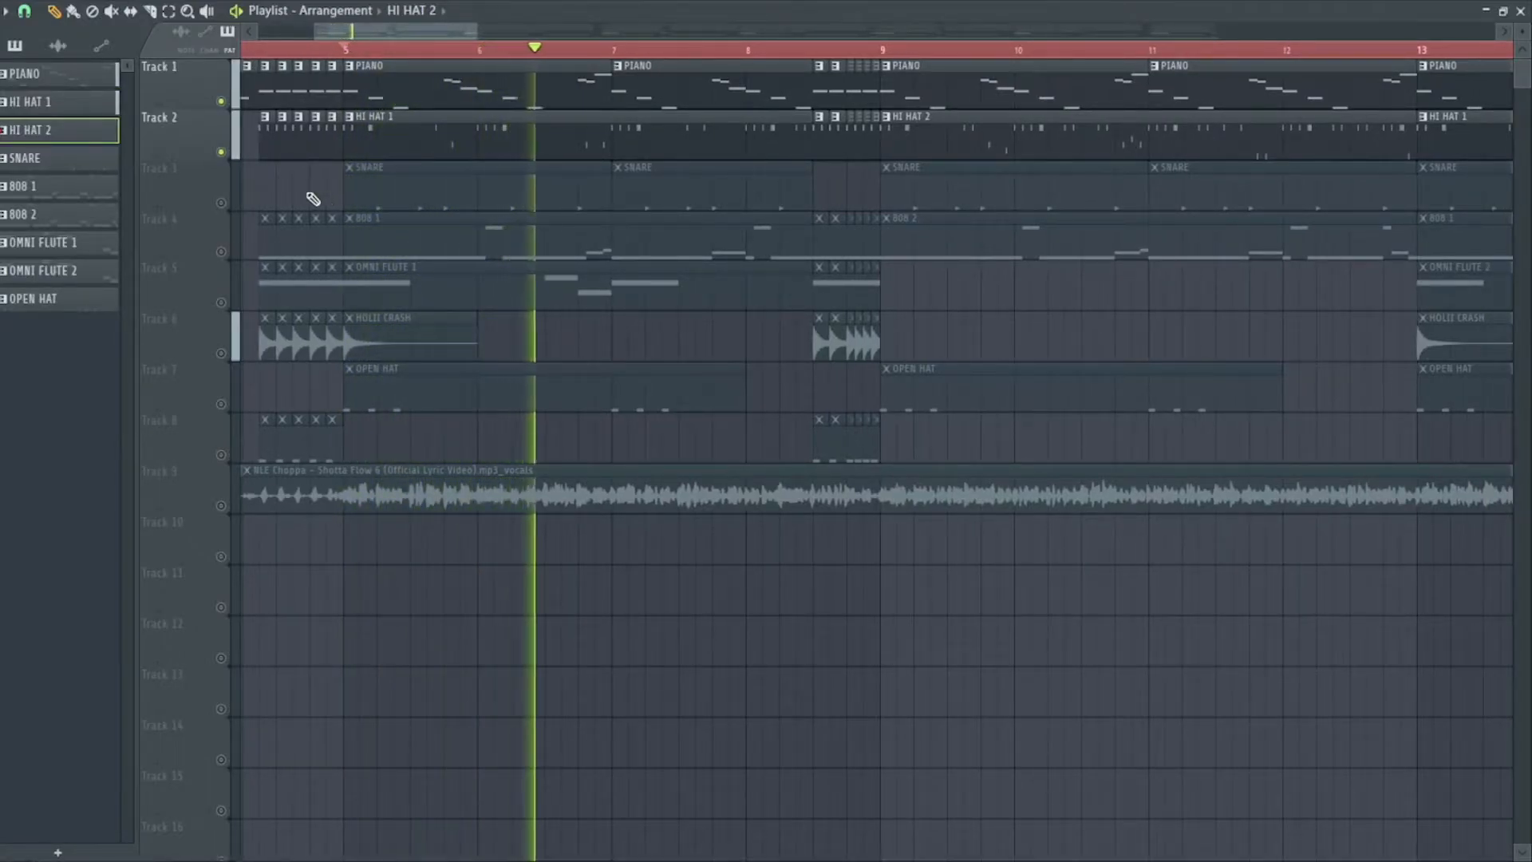
{"action": "left_click", "coordinate": [613, 48]}
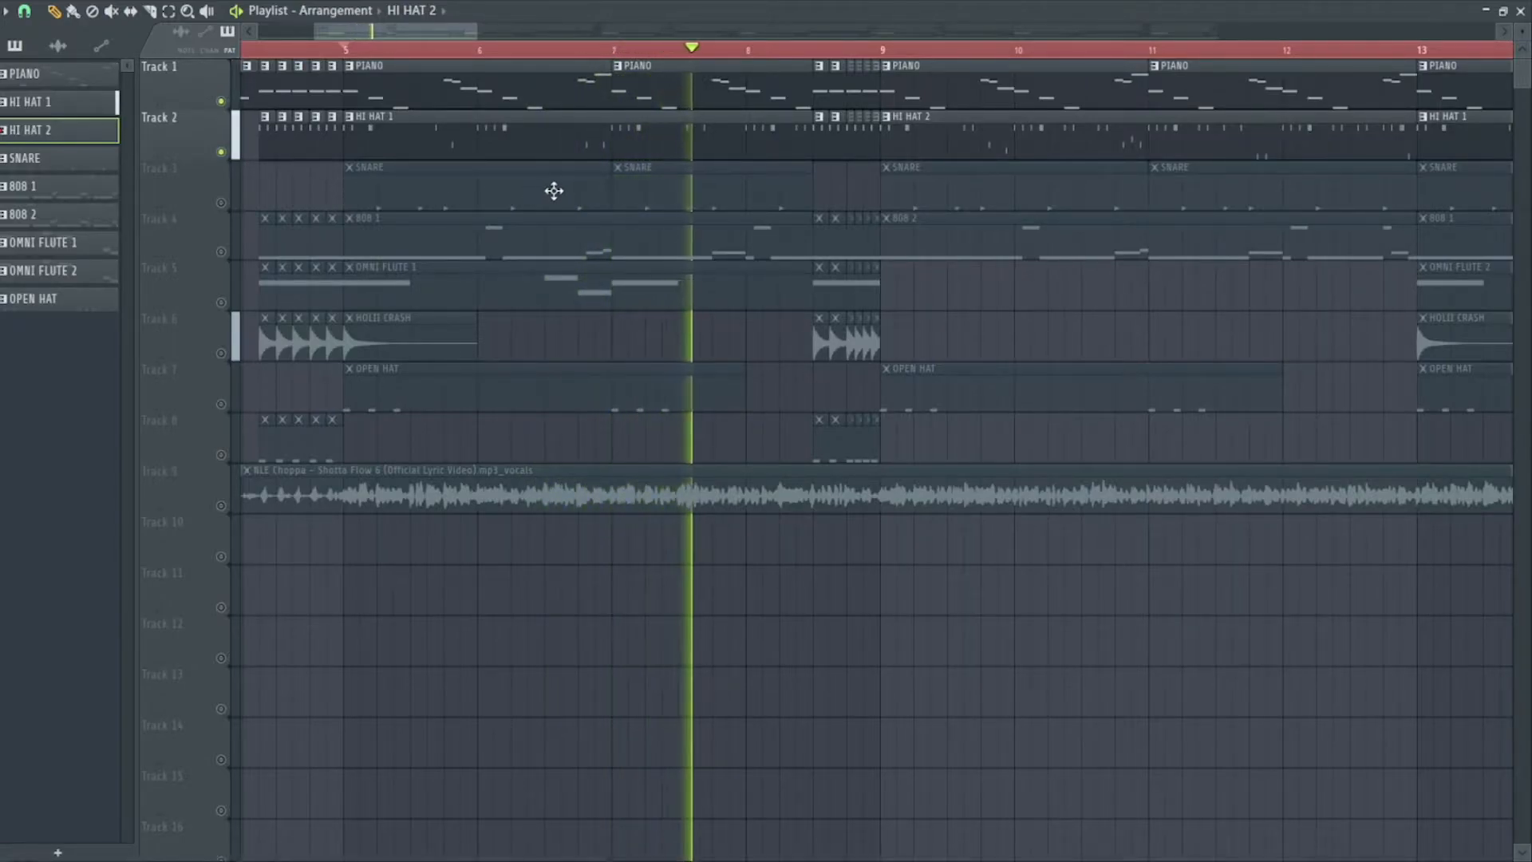
{"action": "left_click", "coordinate": [880, 49]}
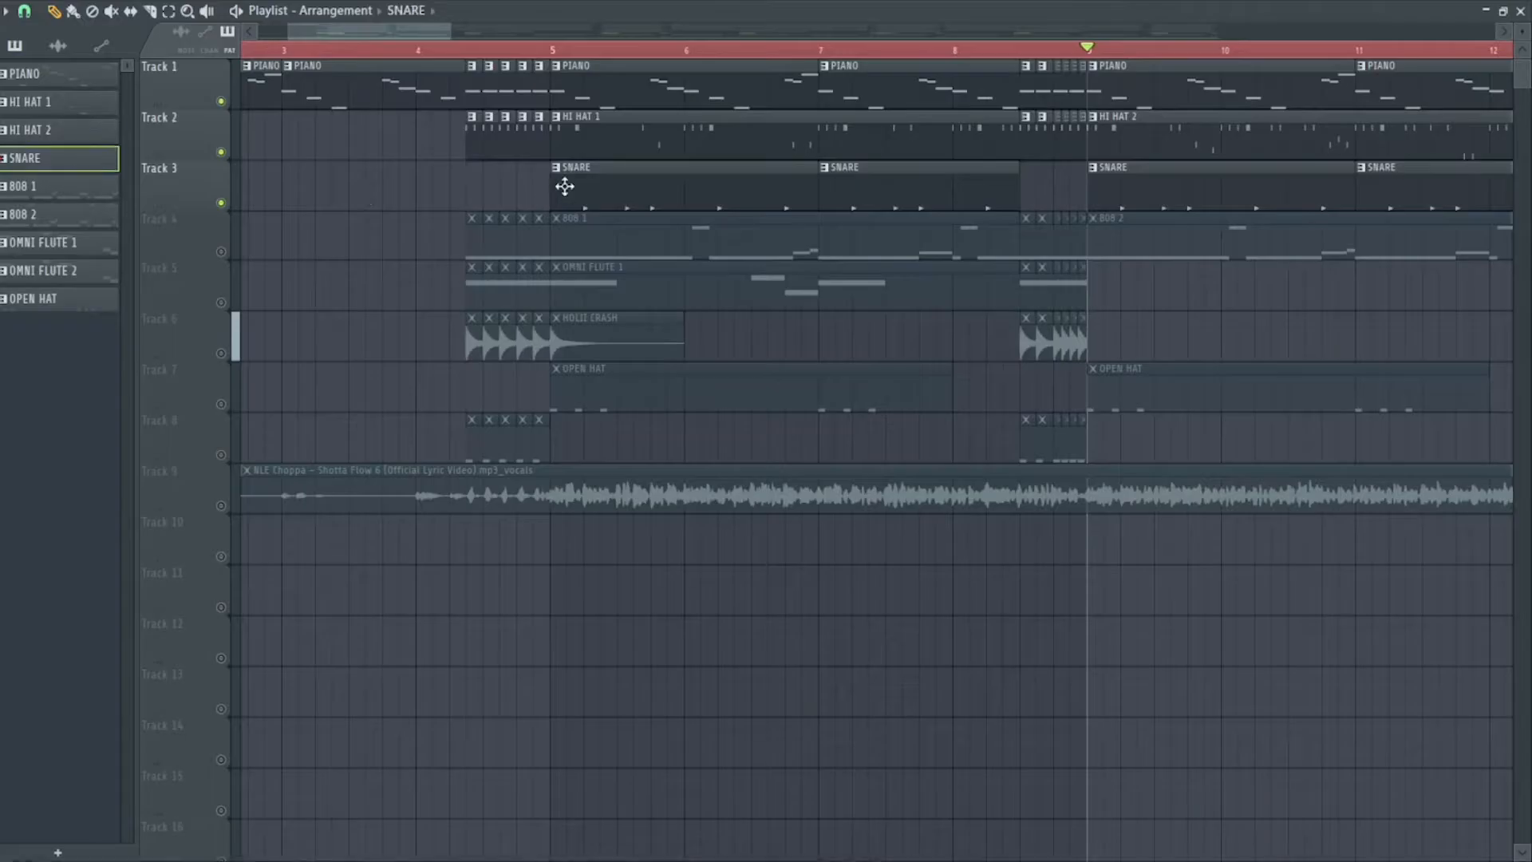
Review the SNARE pattern's notes and switch to the second snare pattern
{"action": "double_click", "coordinate": [576, 166]}
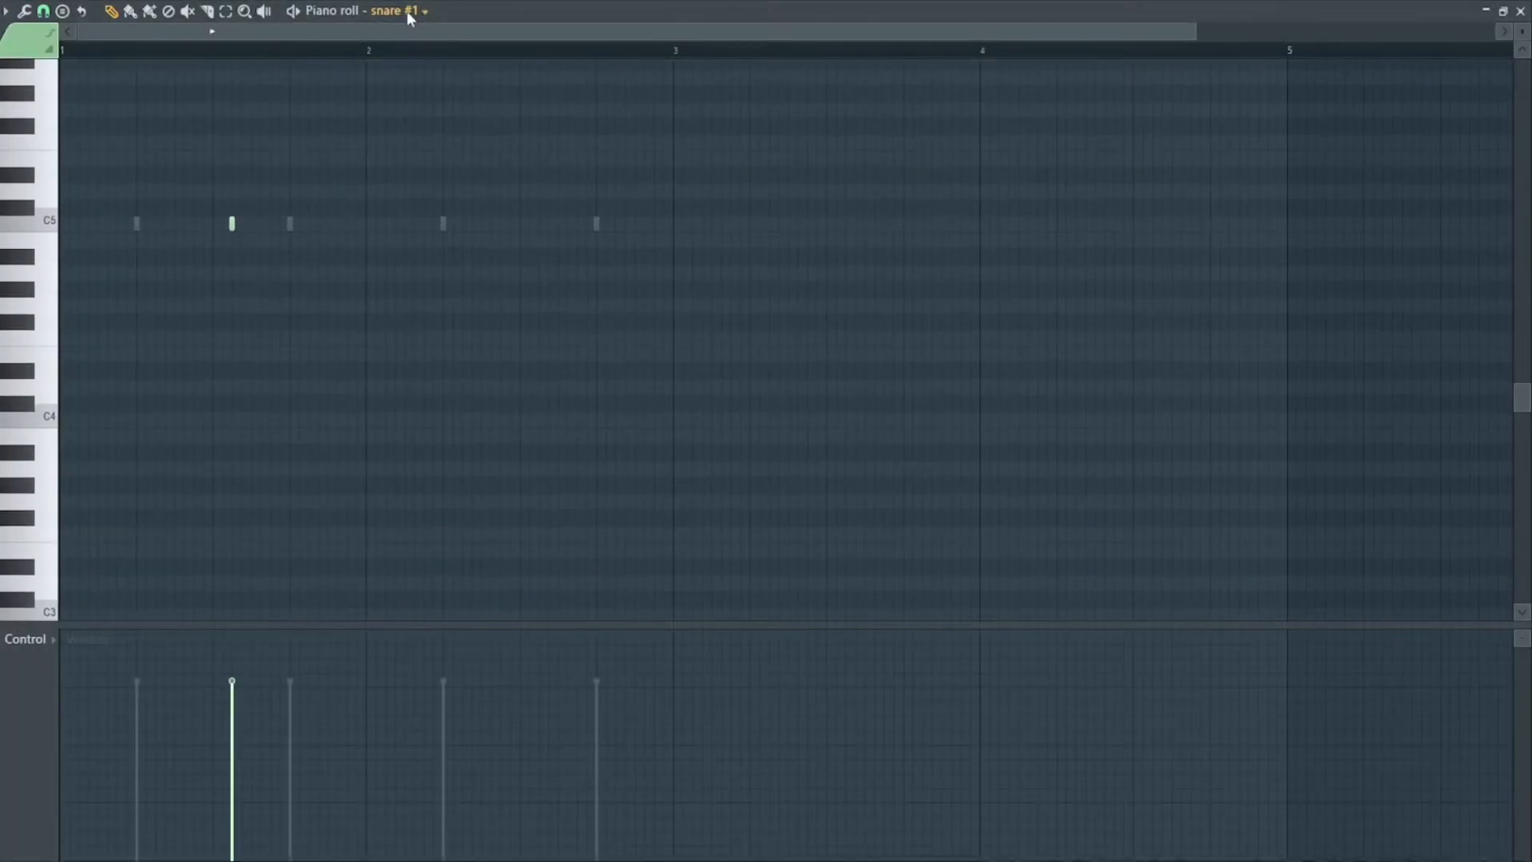
{"action": "left_click", "coordinate": [423, 10]}
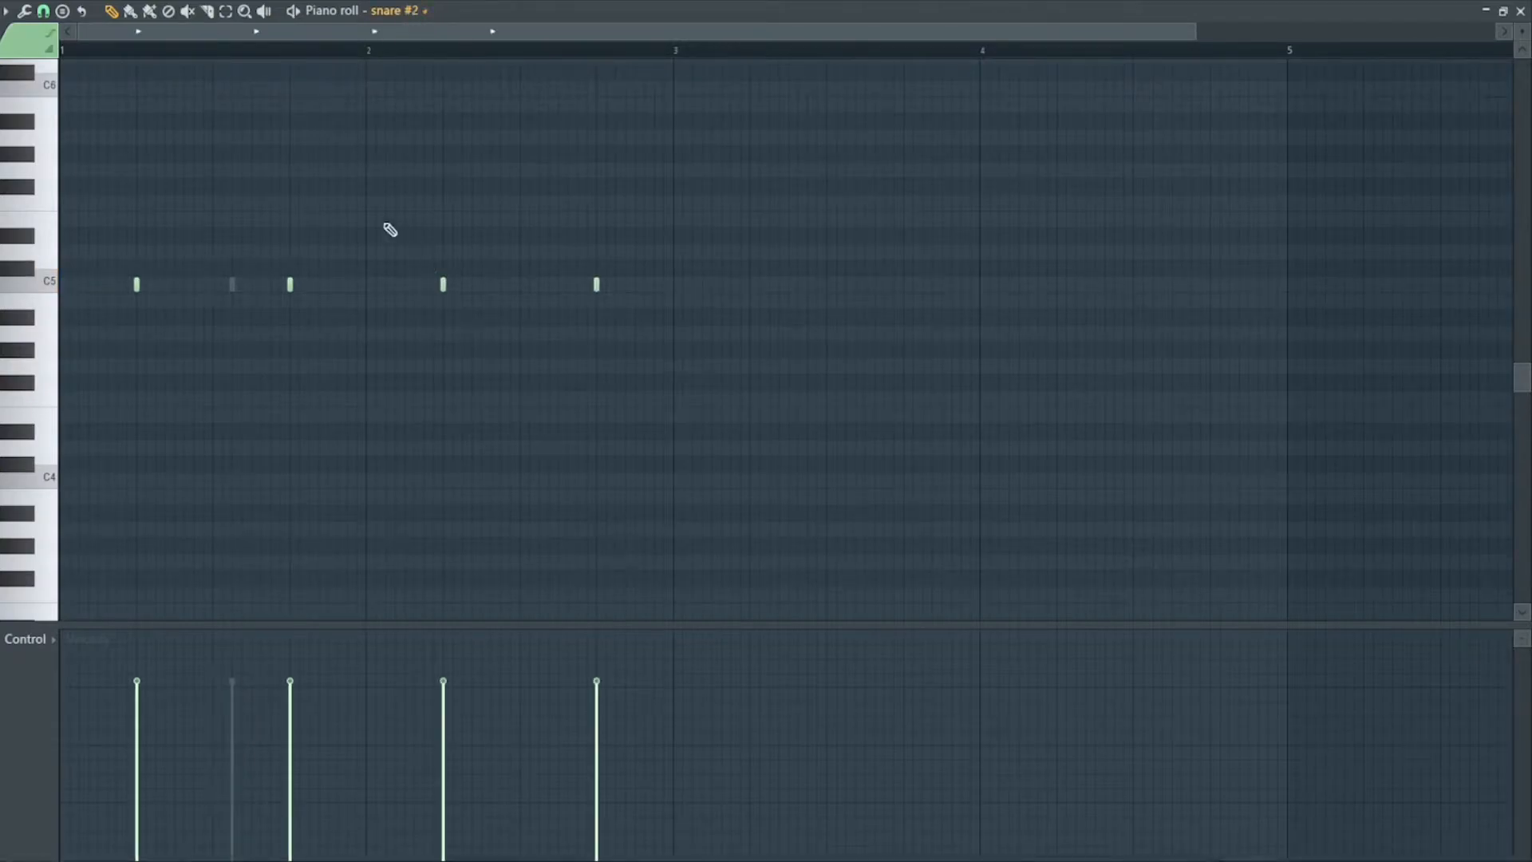
{"action": "mouse_move", "coordinate": [476, 73]}
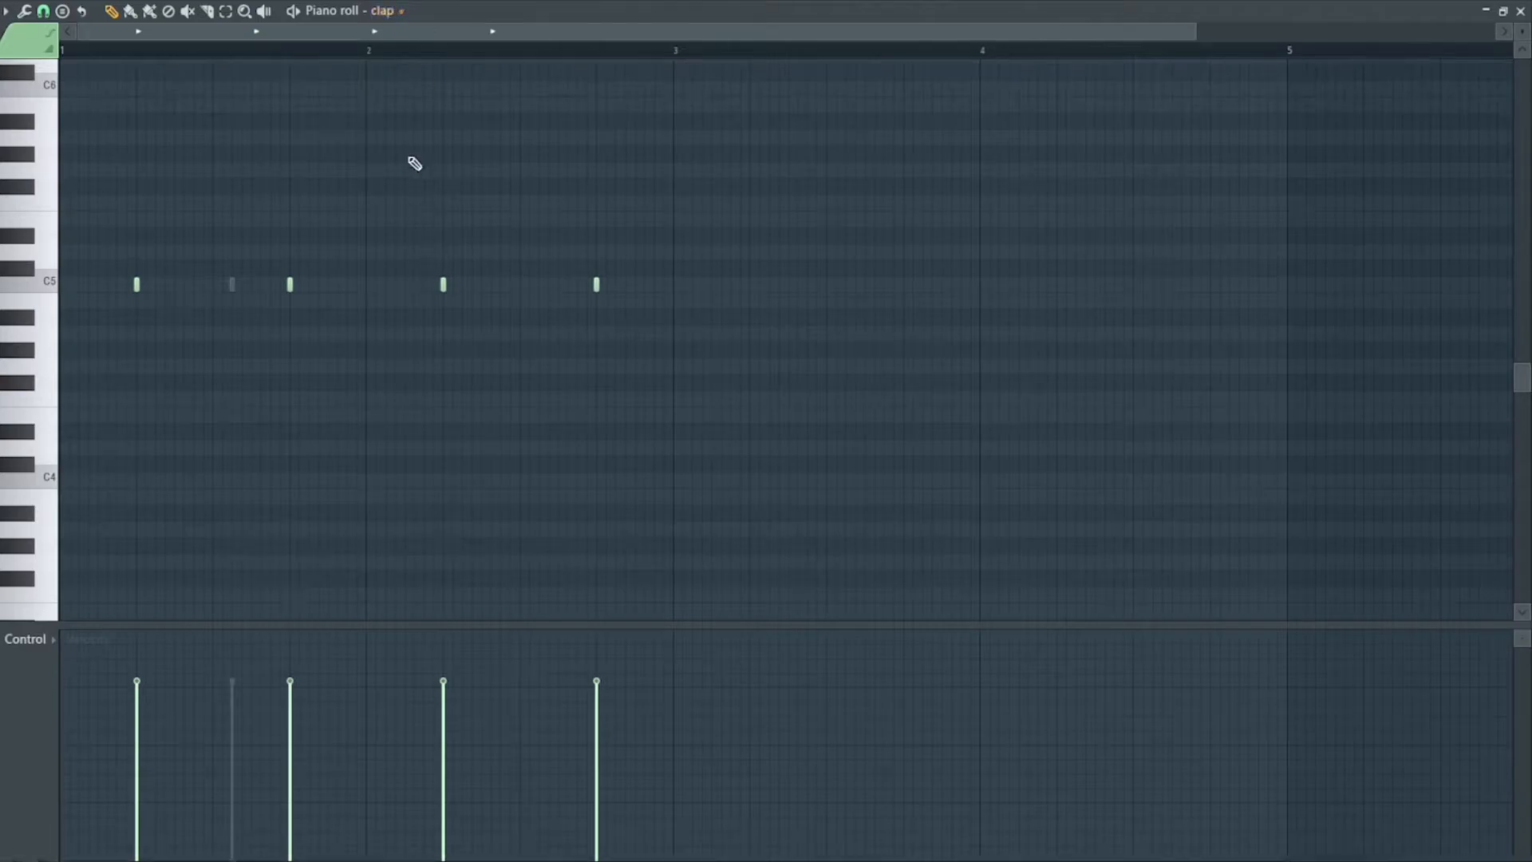
{"action": "mouse_move", "coordinate": [322, 38]}
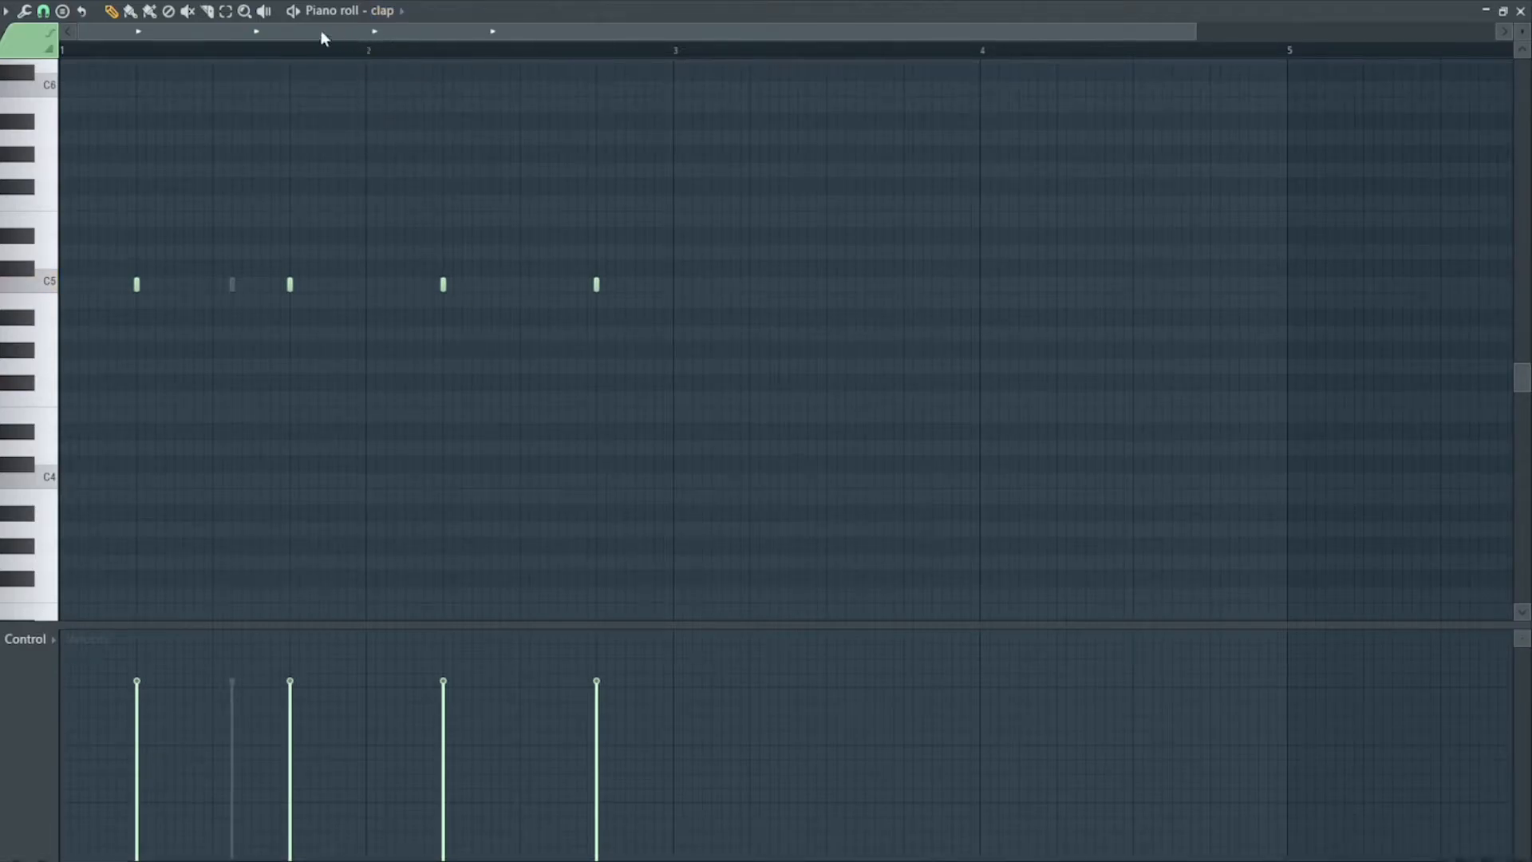
{"action": "mouse_move", "coordinate": [436, 251]}
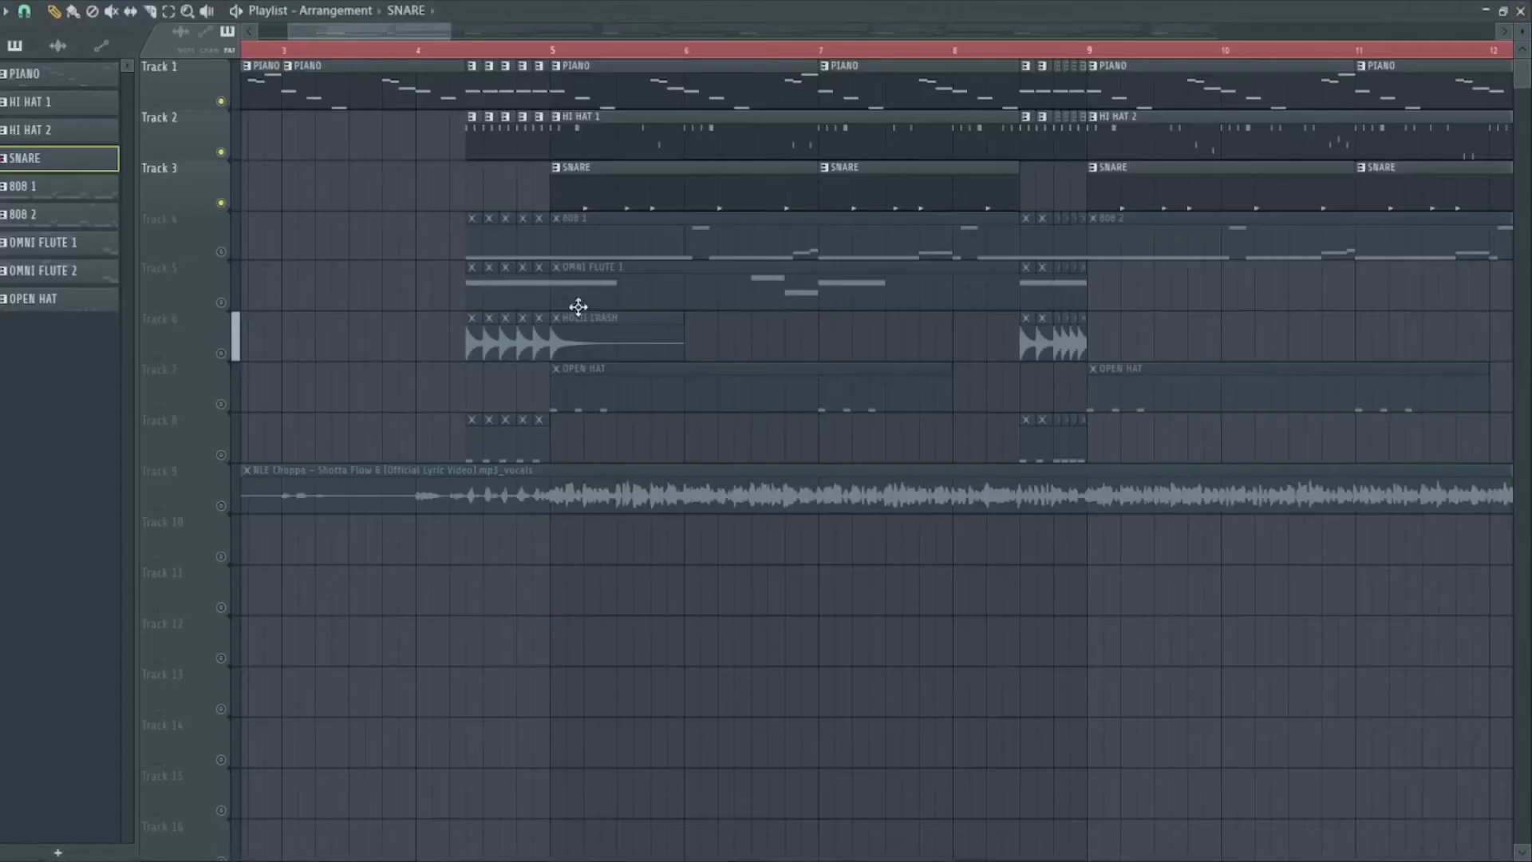
{"action": "left_click", "coordinate": [549, 48]}
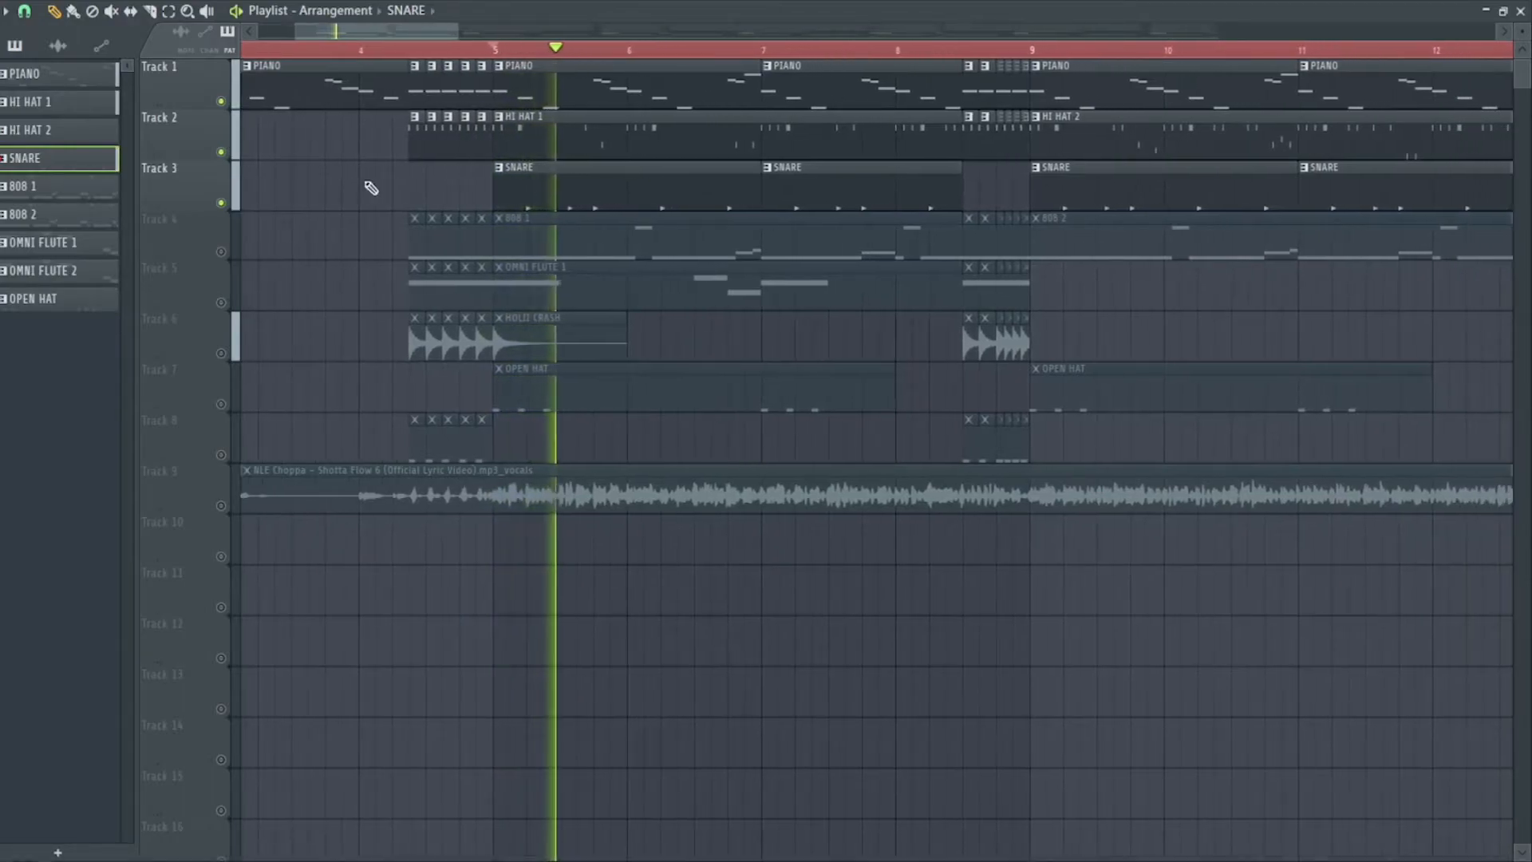
{"action": "left_click", "coordinate": [633, 47]}
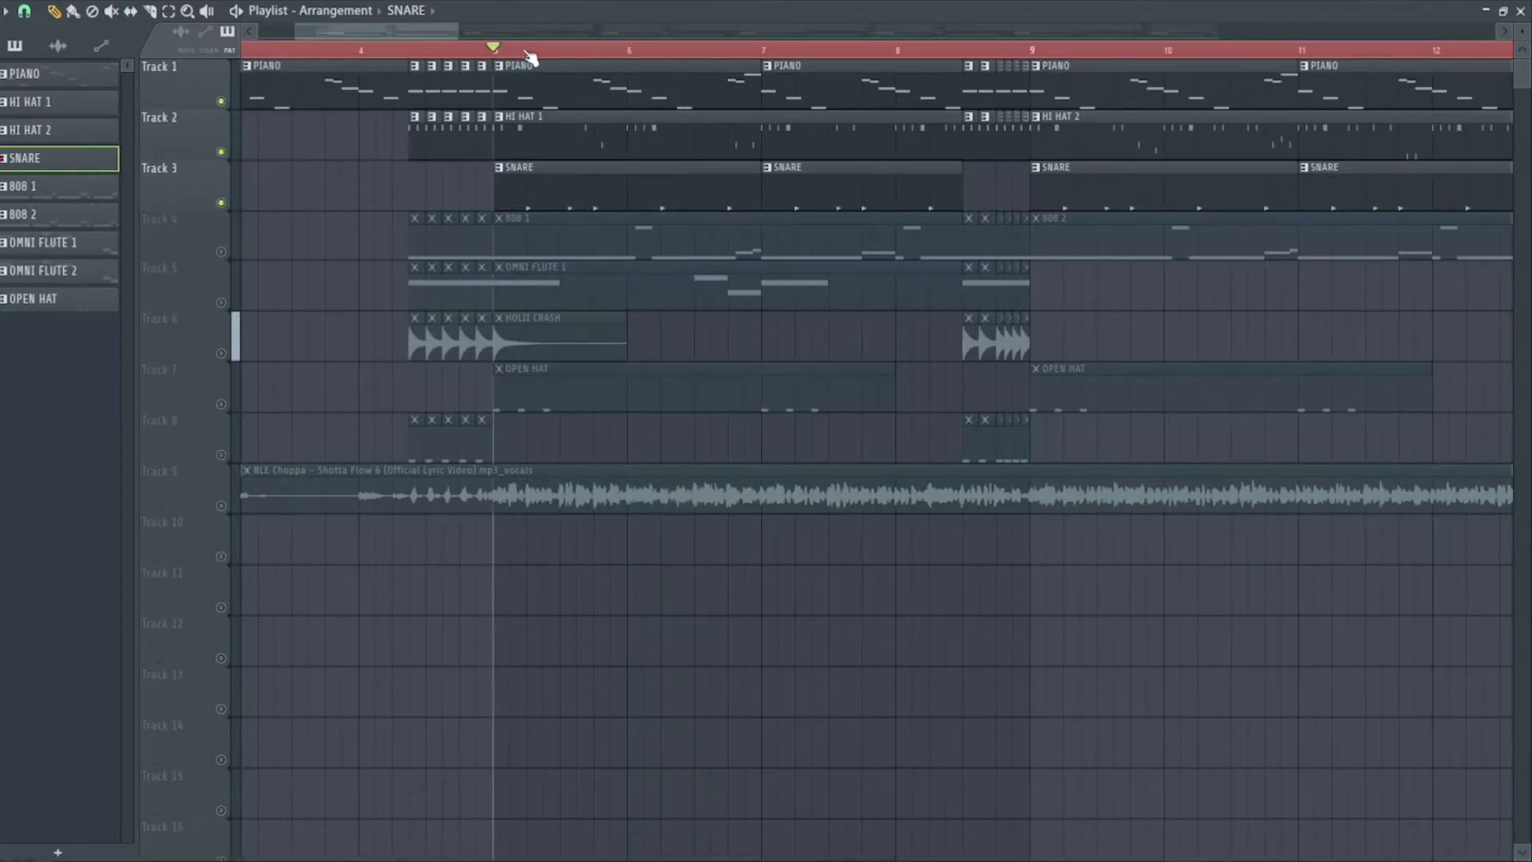
{"action": "left_click", "coordinate": [506, 49]}
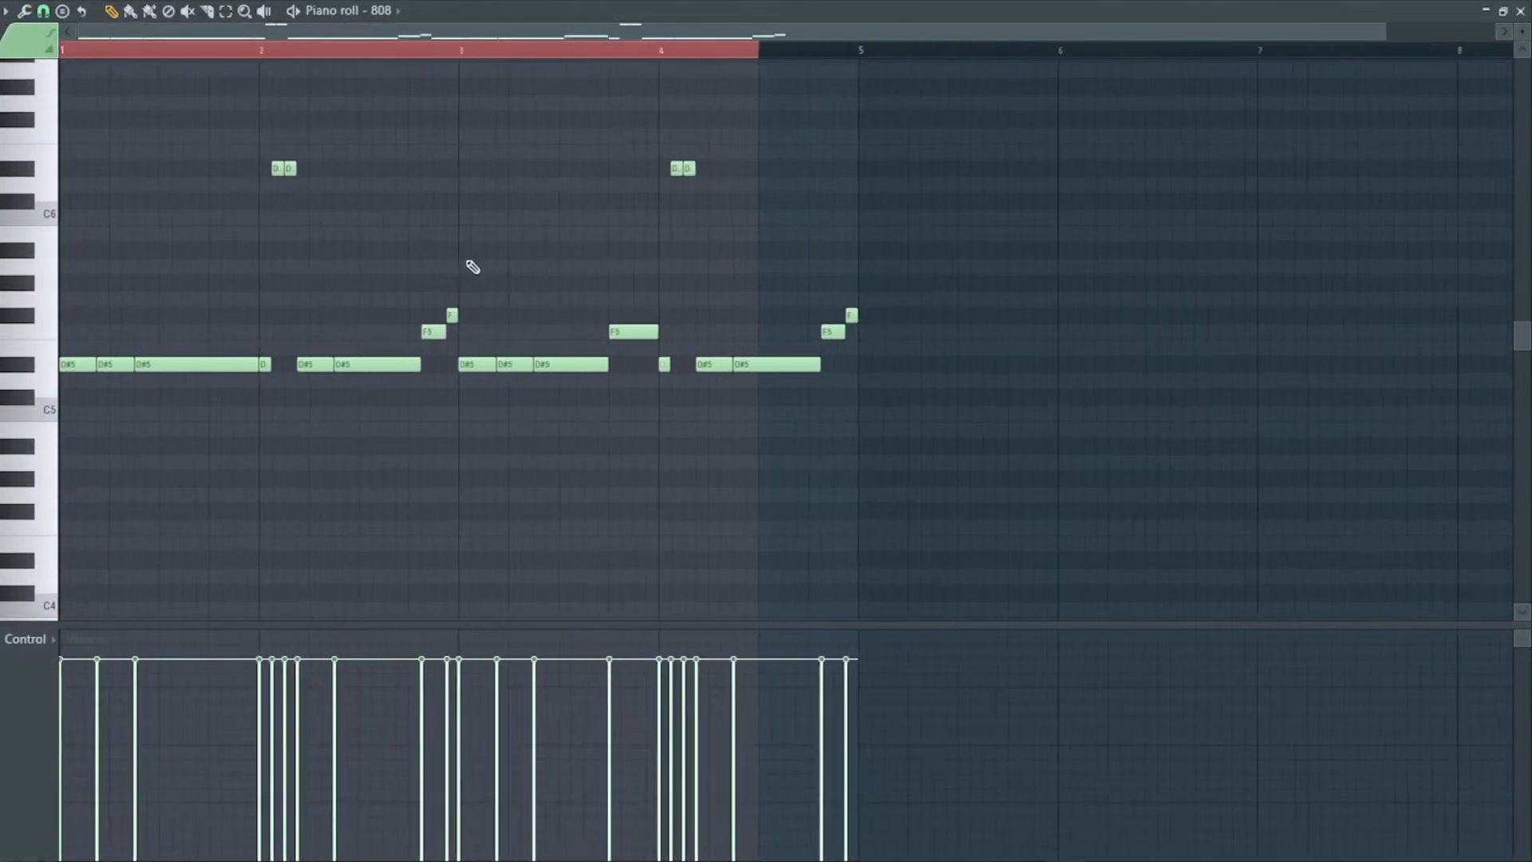
Play back the 808 pattern's bassline from early in the timeline
{"action": "scroll", "scroll_direction": "down", "scroll_amount": 3}
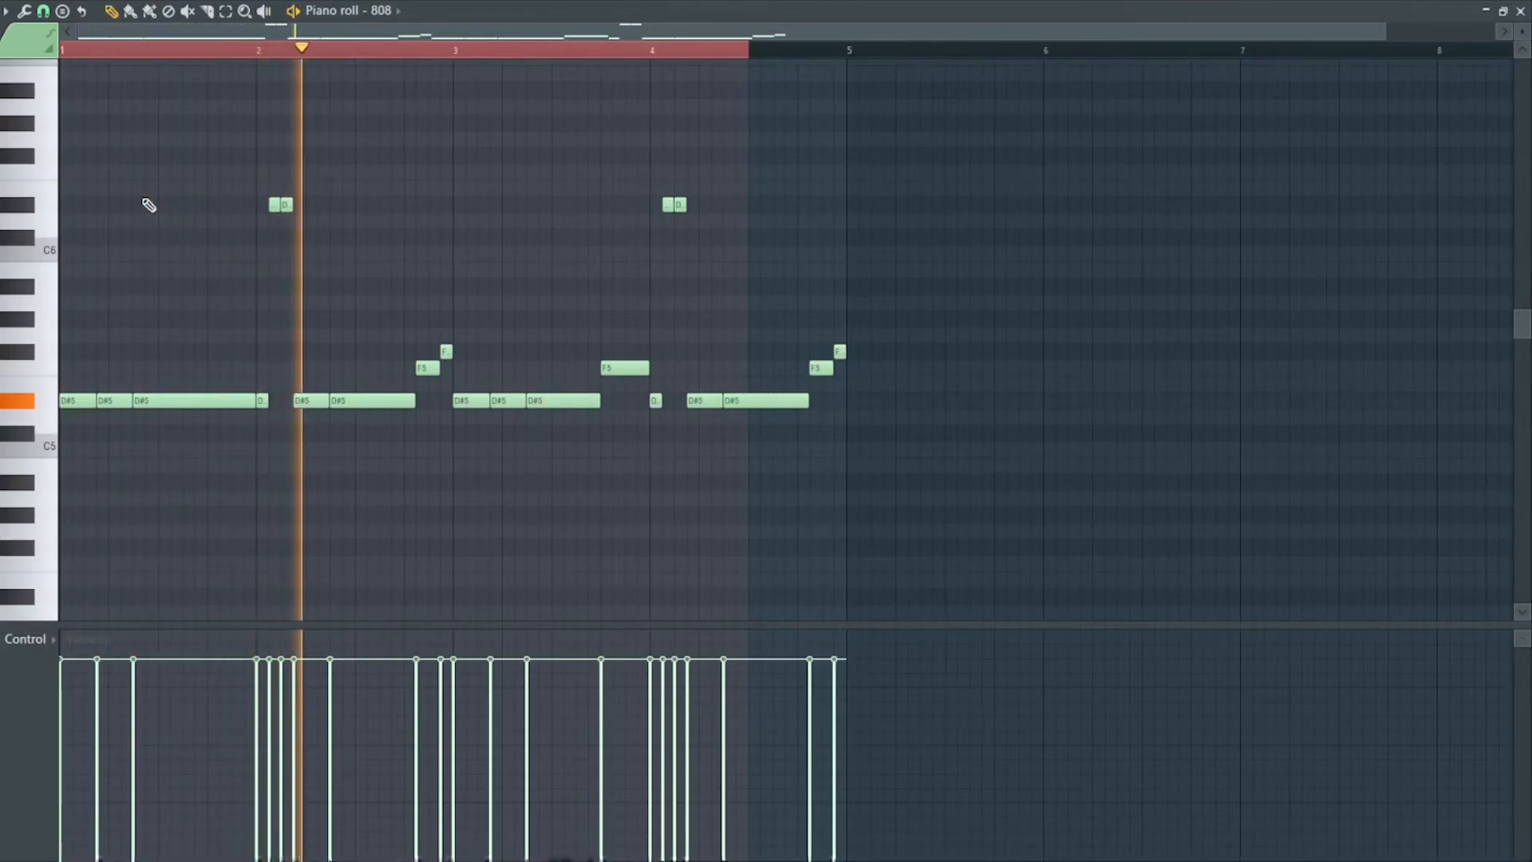
{"action": "left_click", "coordinate": [415, 50]}
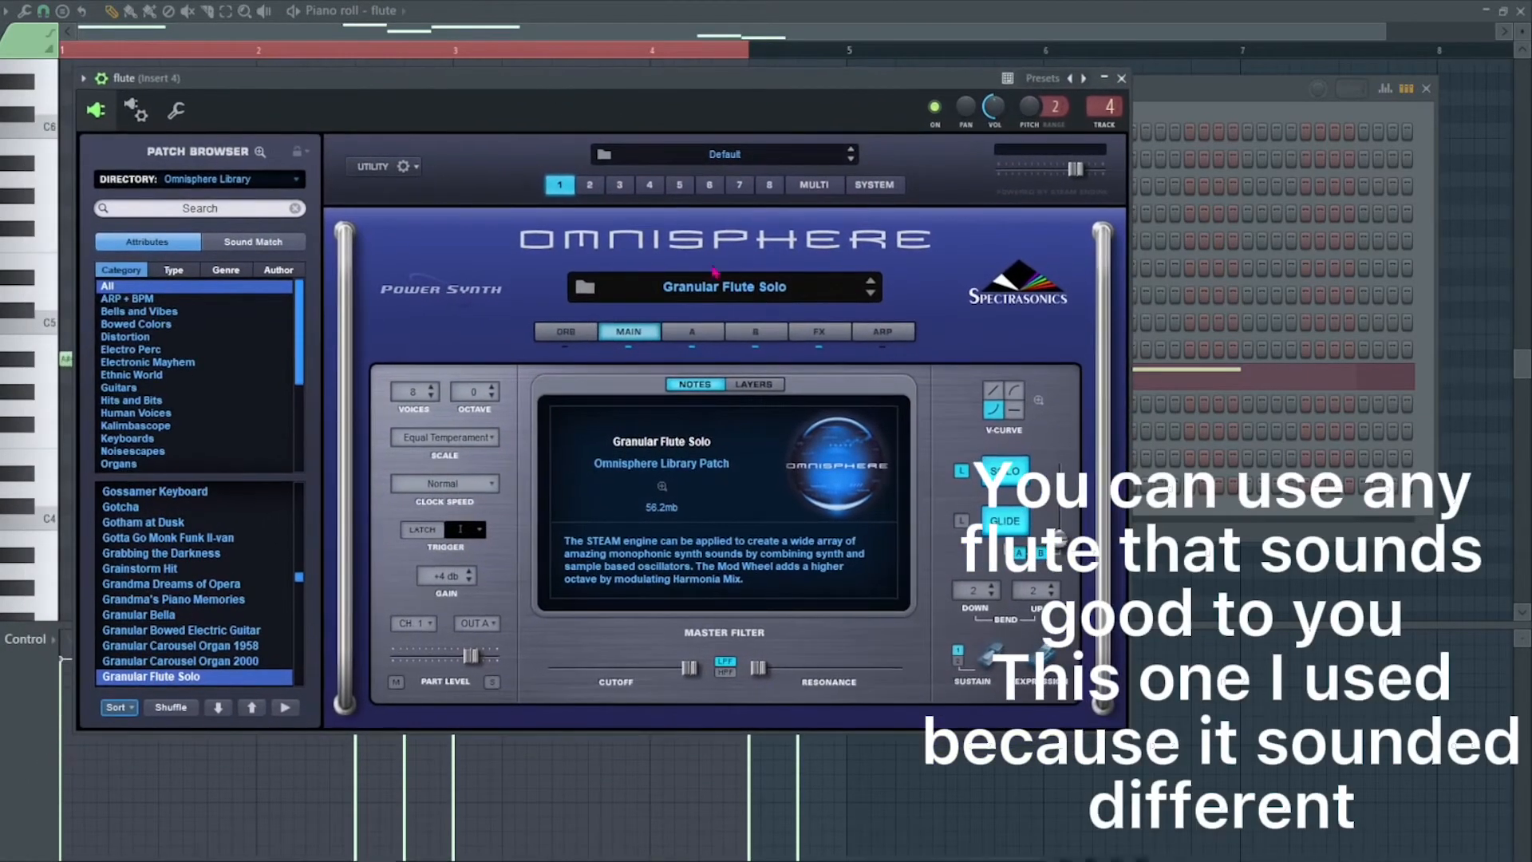
{"action": "mouse_move", "coordinate": [723, 87]}
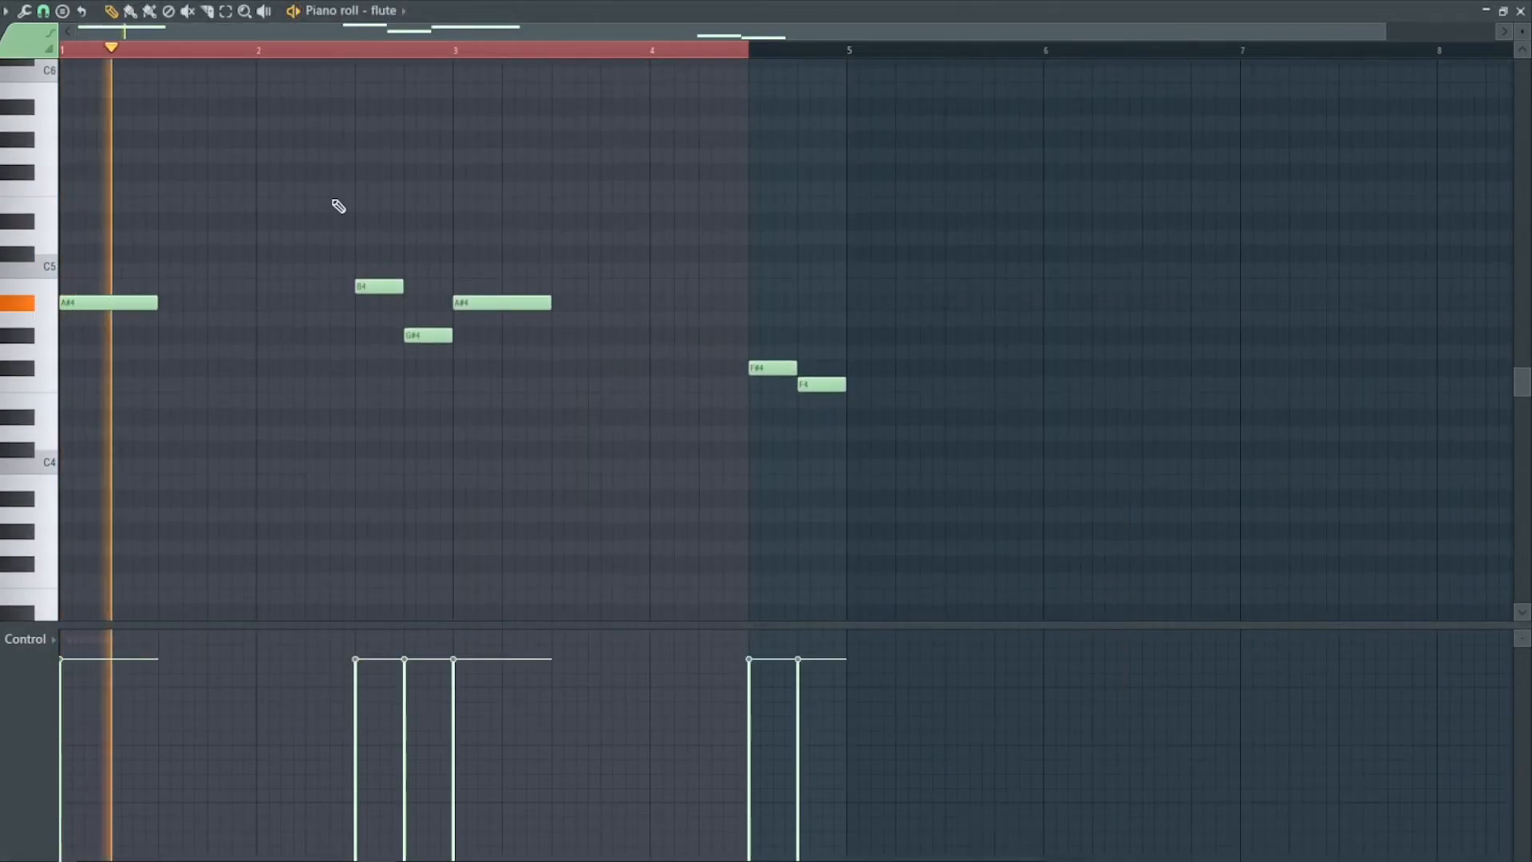
Preview the flute melody with the Granular Flute Solo patch
{"action": "left_click", "coordinate": [227, 47]}
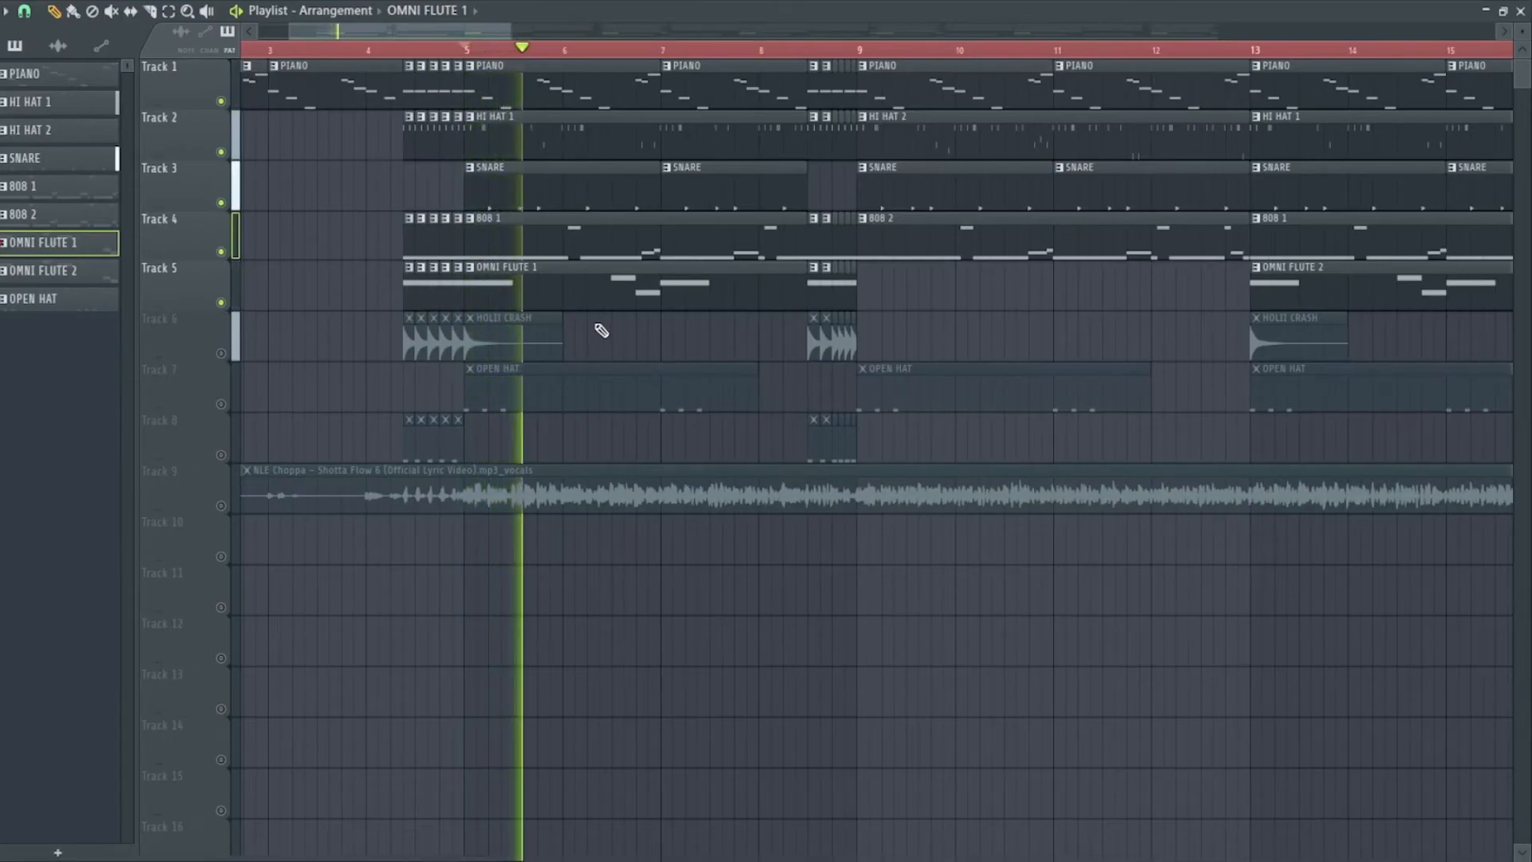
Play the arrangement with piano, hi-hats, snares, 808s and flute together
{"action": "left_click", "coordinate": [606, 47]}
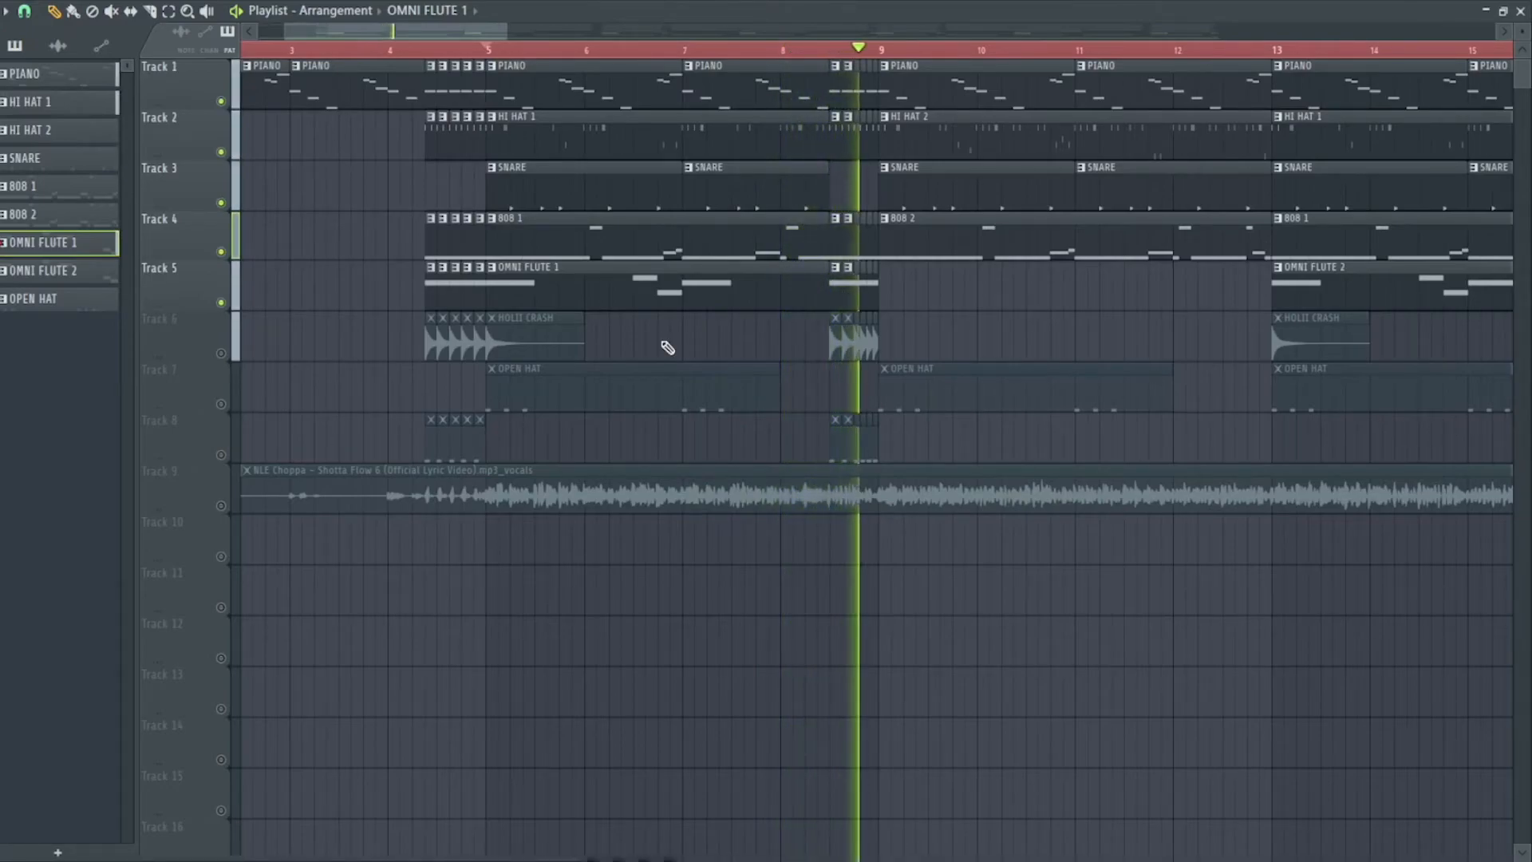
{"action": "left_click", "coordinate": [484, 47]}
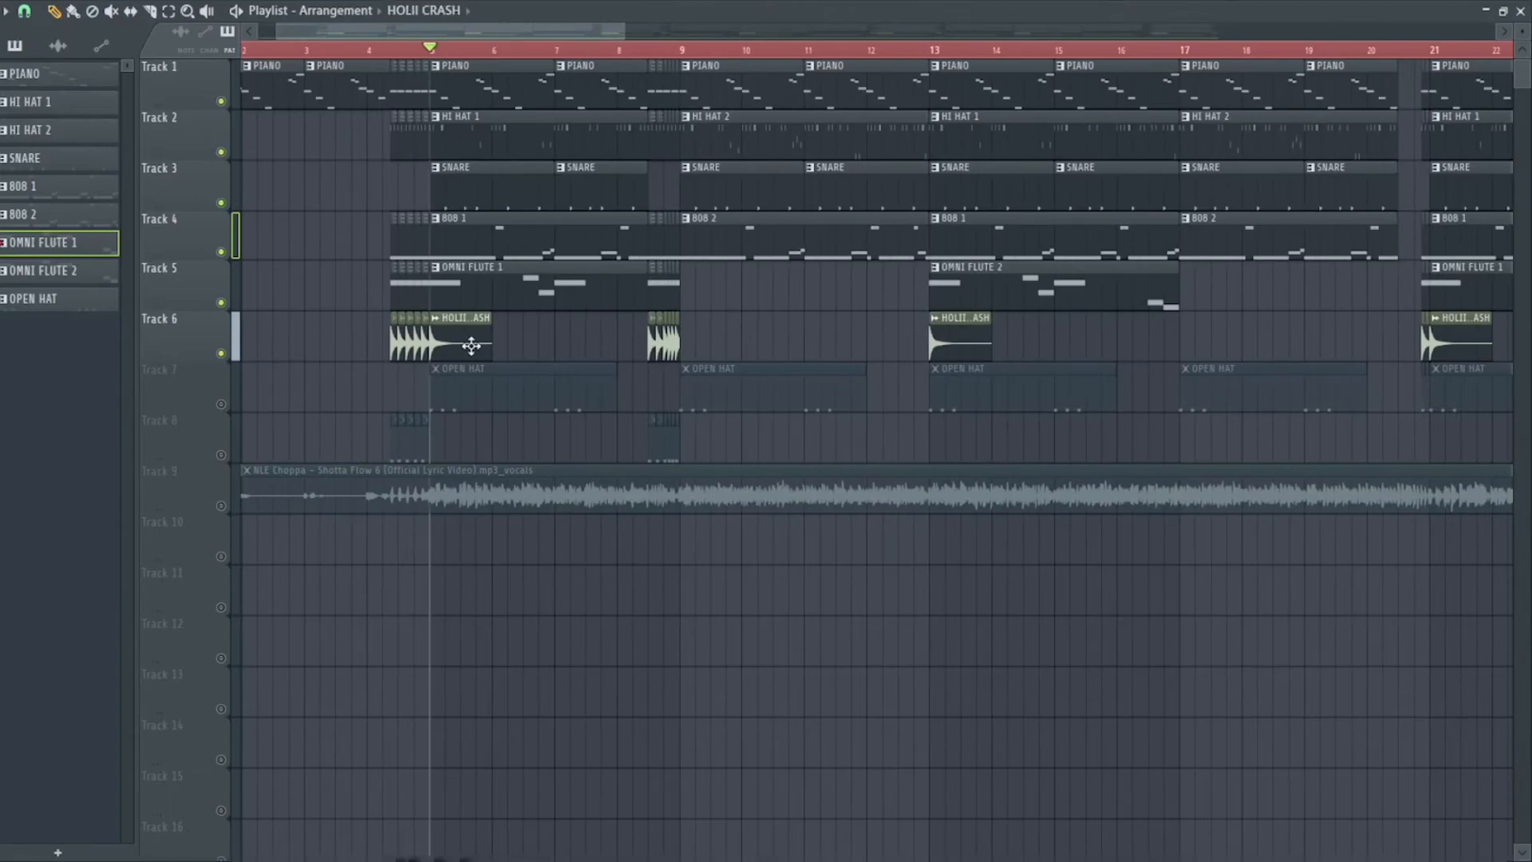
Check the HOLII CRASH clip's sample settings, then inspect the open hat clip
{"action": "double_click", "coordinate": [440, 337]}
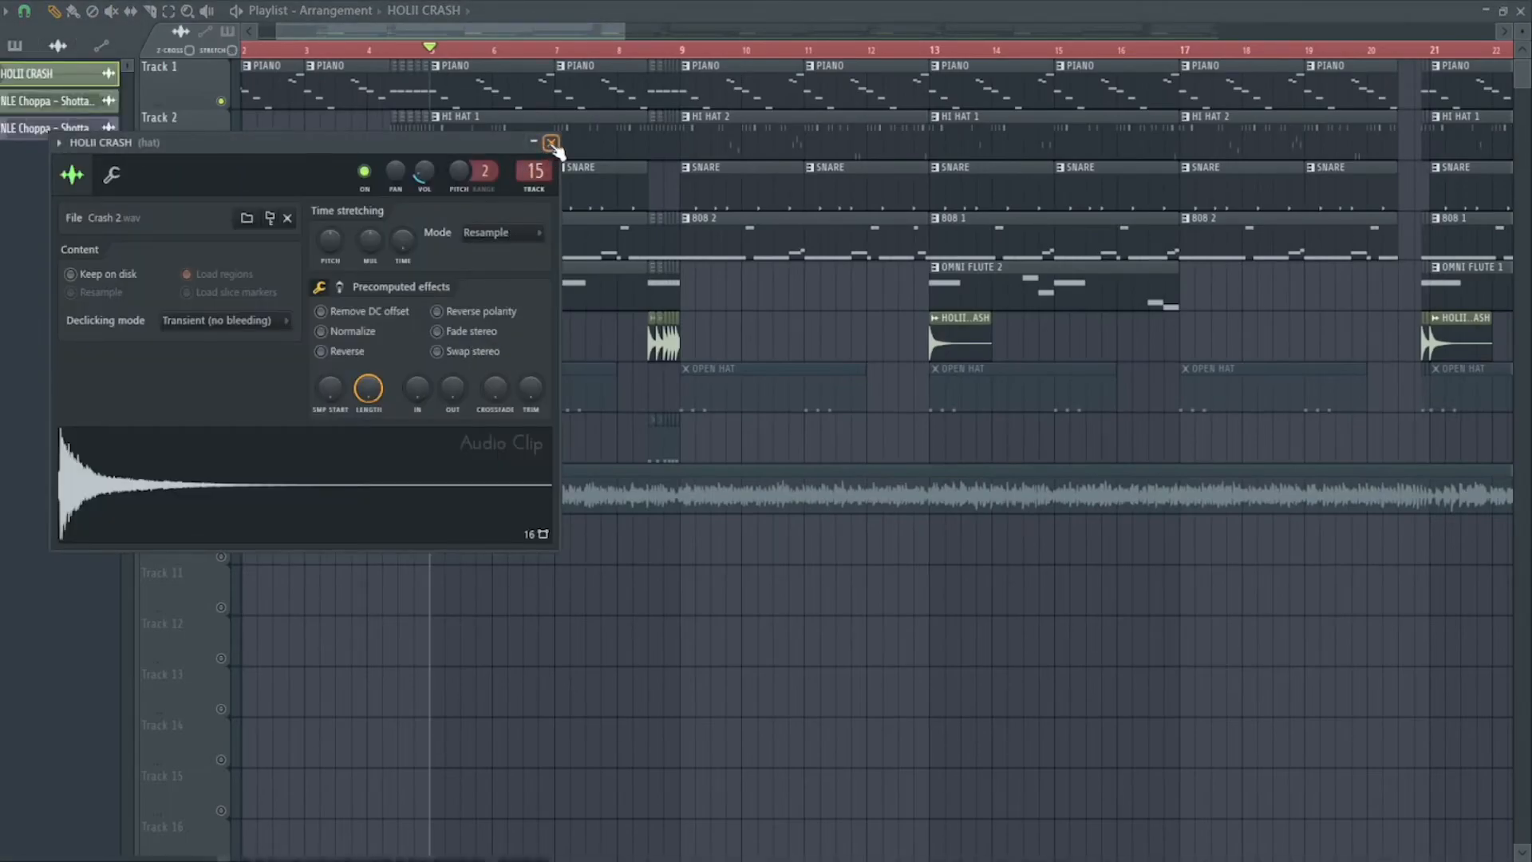
{"action": "left_click", "coordinate": [552, 143]}
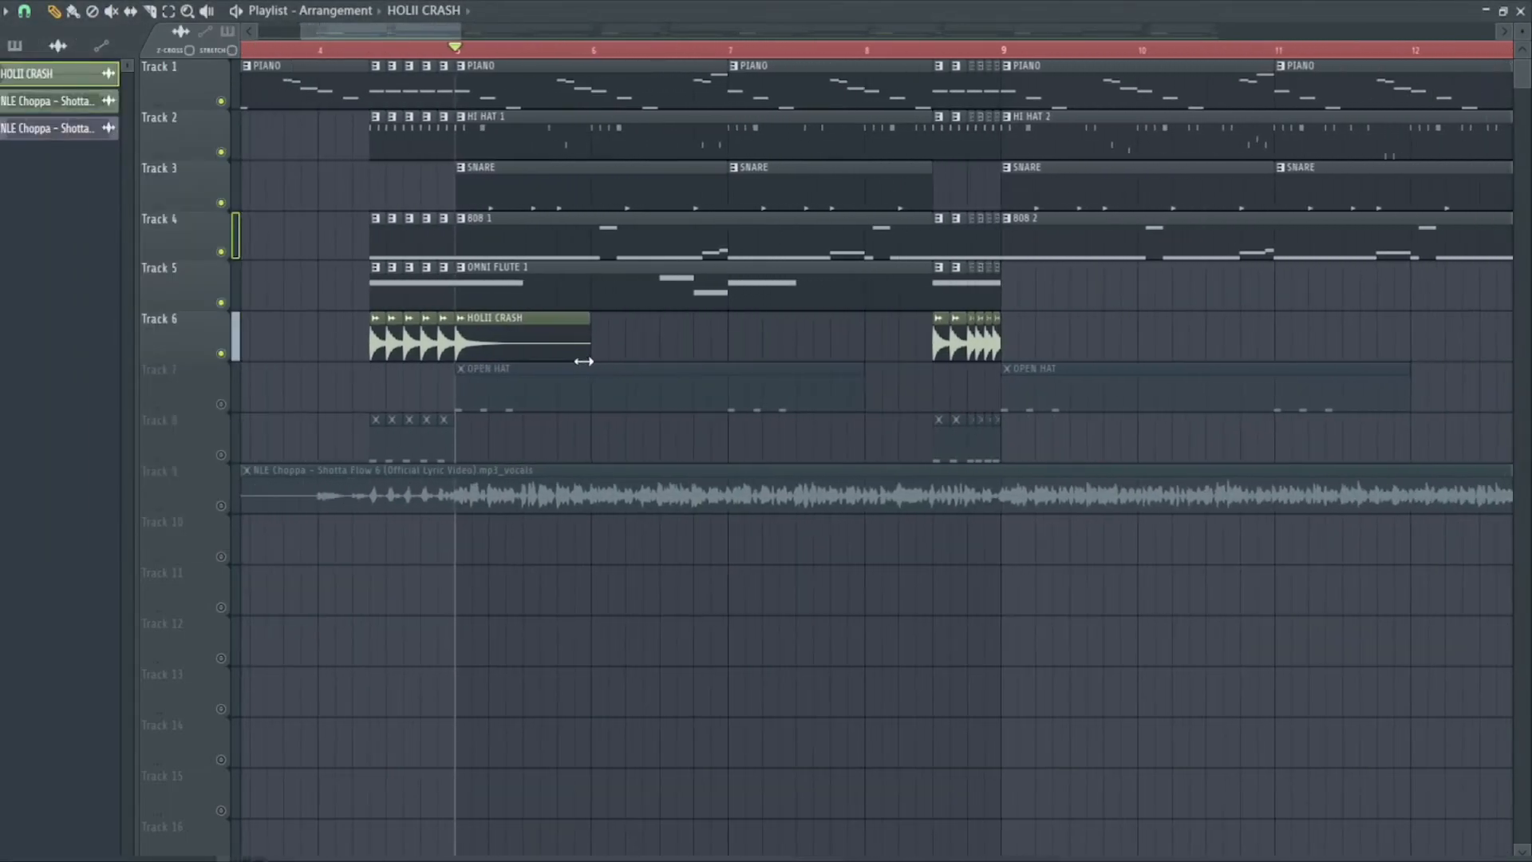
{"action": "scroll", "scroll_direction": "down", "scroll_amount": 3}
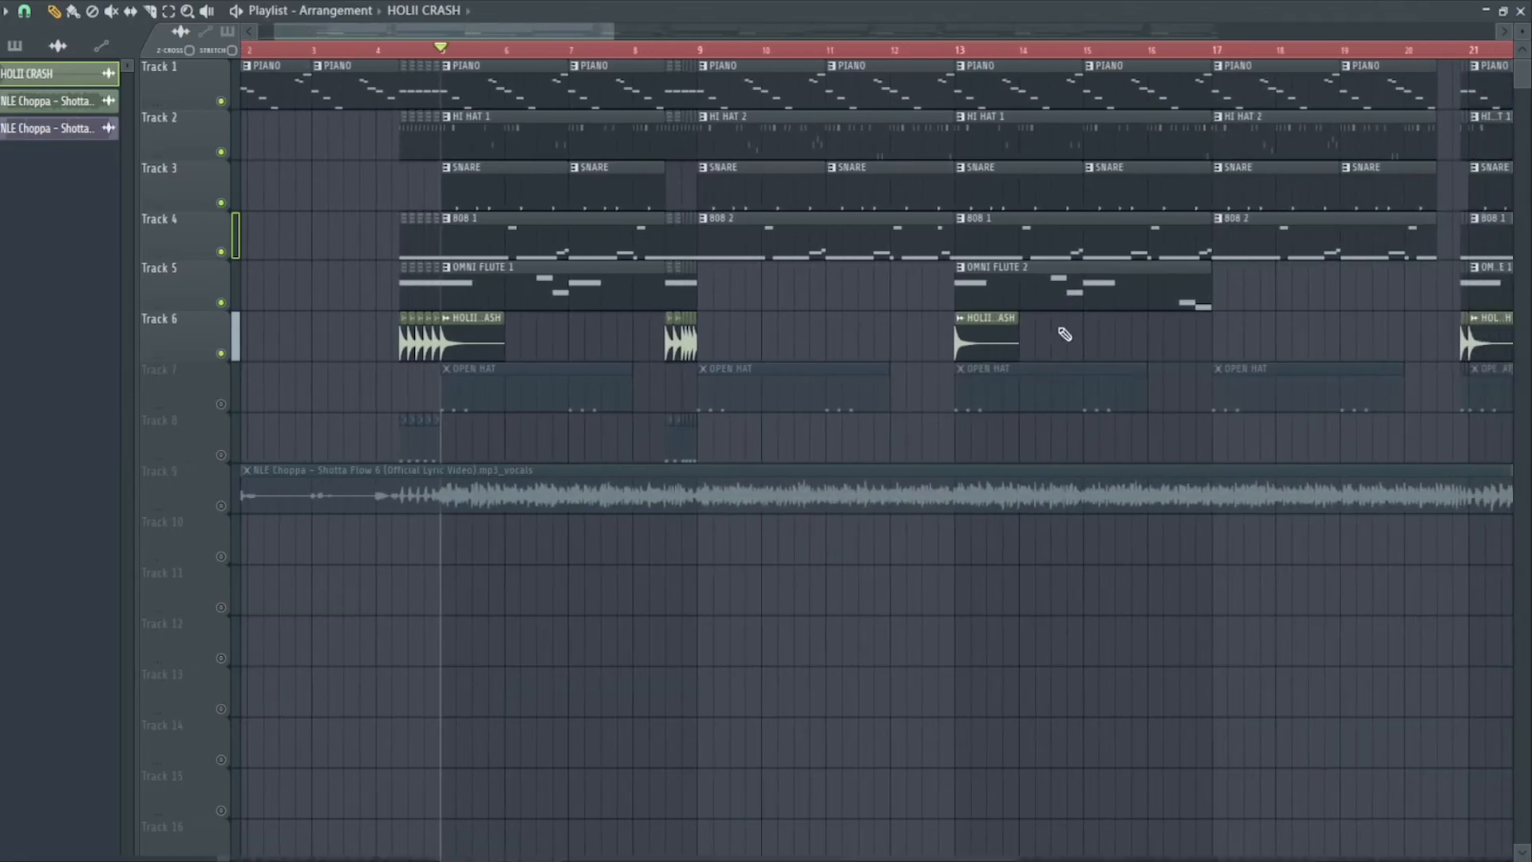
{"action": "mouse_move", "coordinate": [888, 323]}
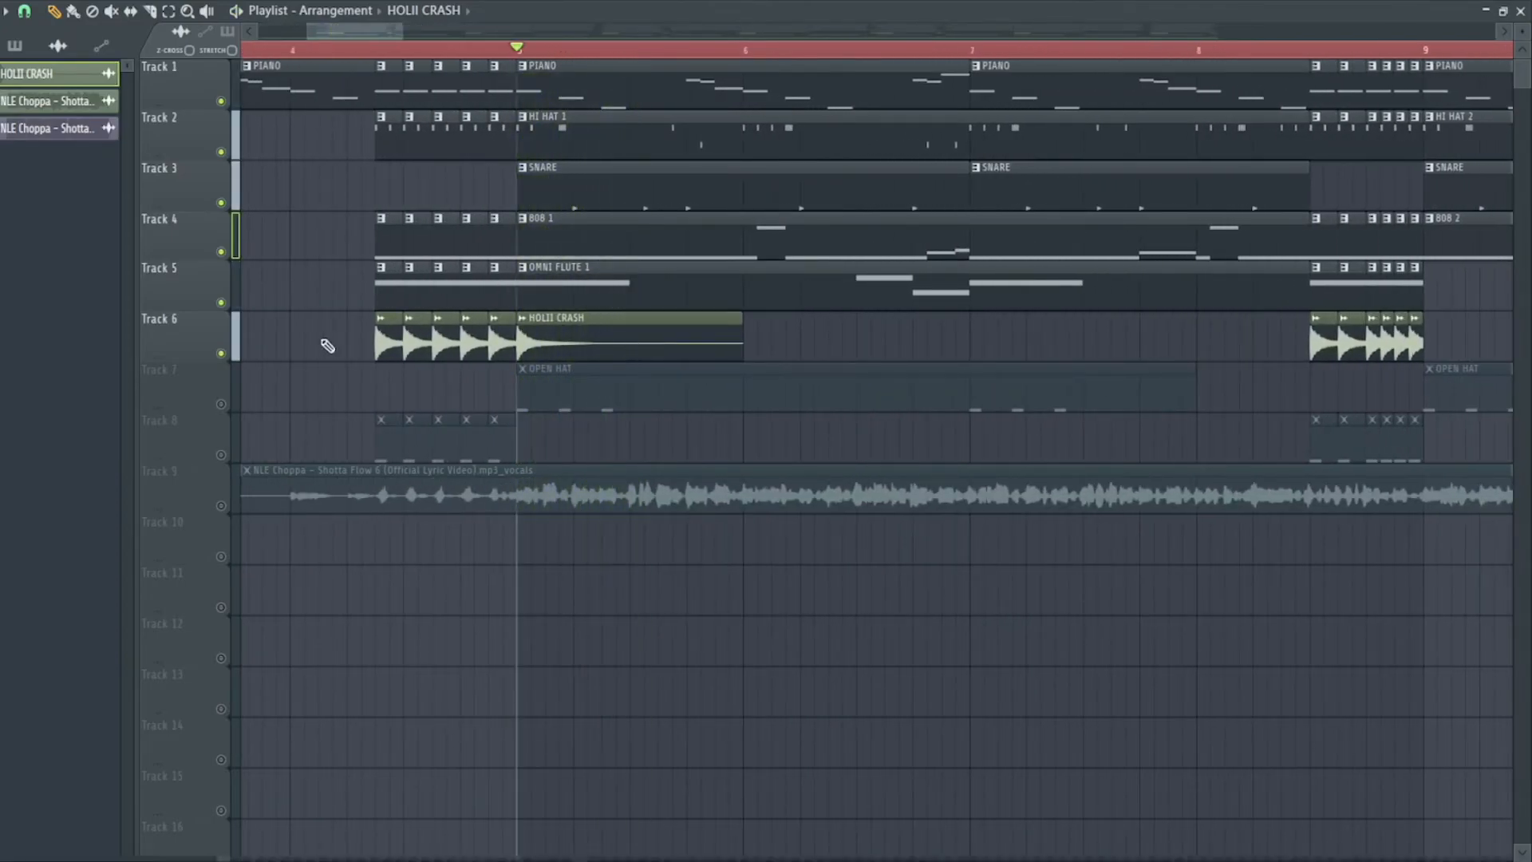
{"action": "double_click", "coordinate": [548, 369]}
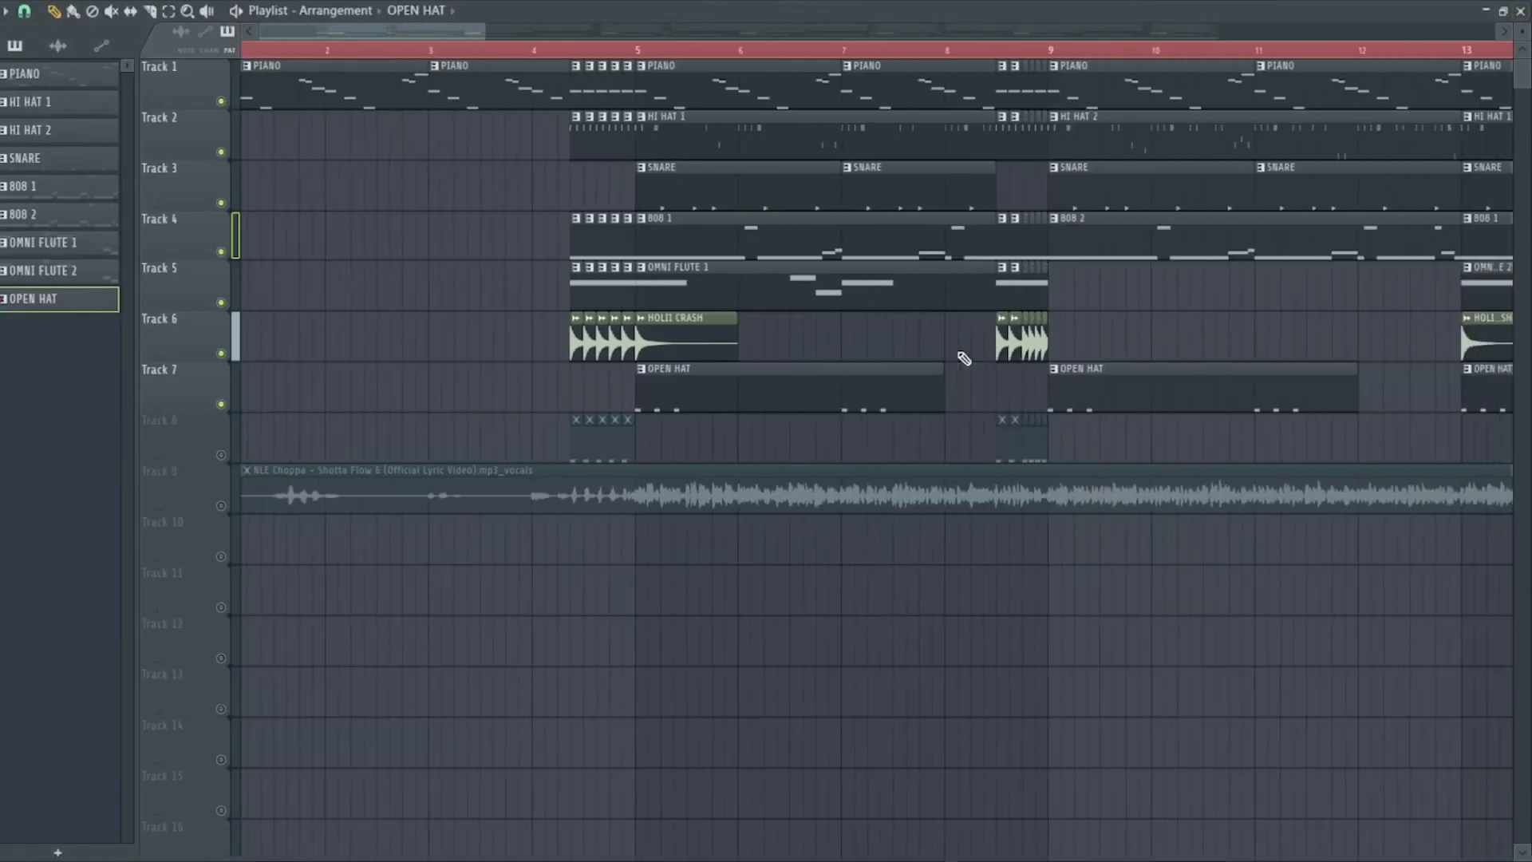
Play back the arrangement with the OPEN HAT track joining the other parts
{"action": "scroll", "scroll_direction": "down", "scroll_amount": 3}
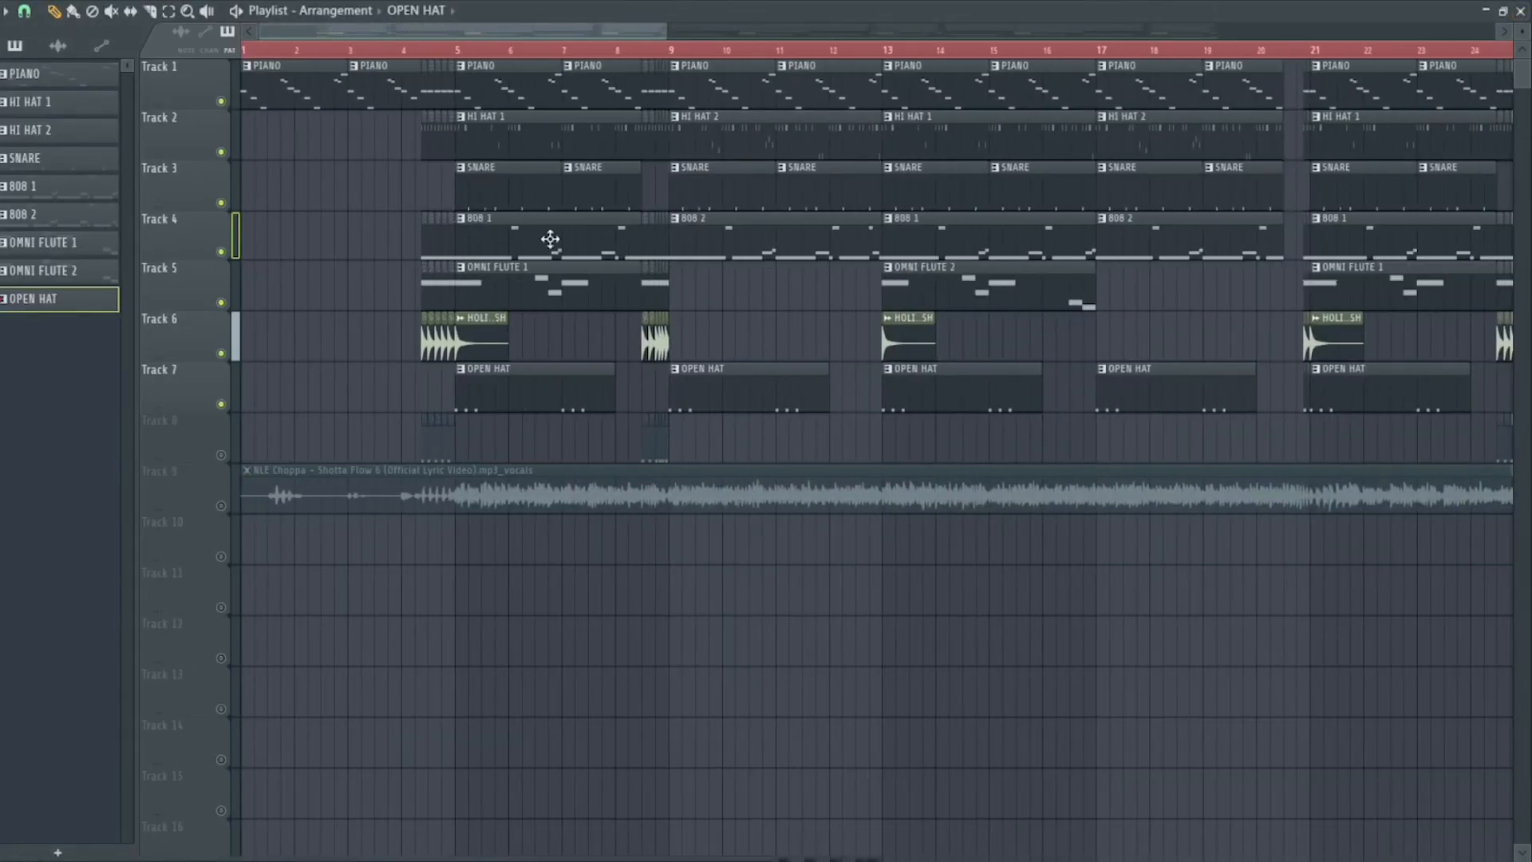
{"action": "mouse_move", "coordinate": [733, 176]}
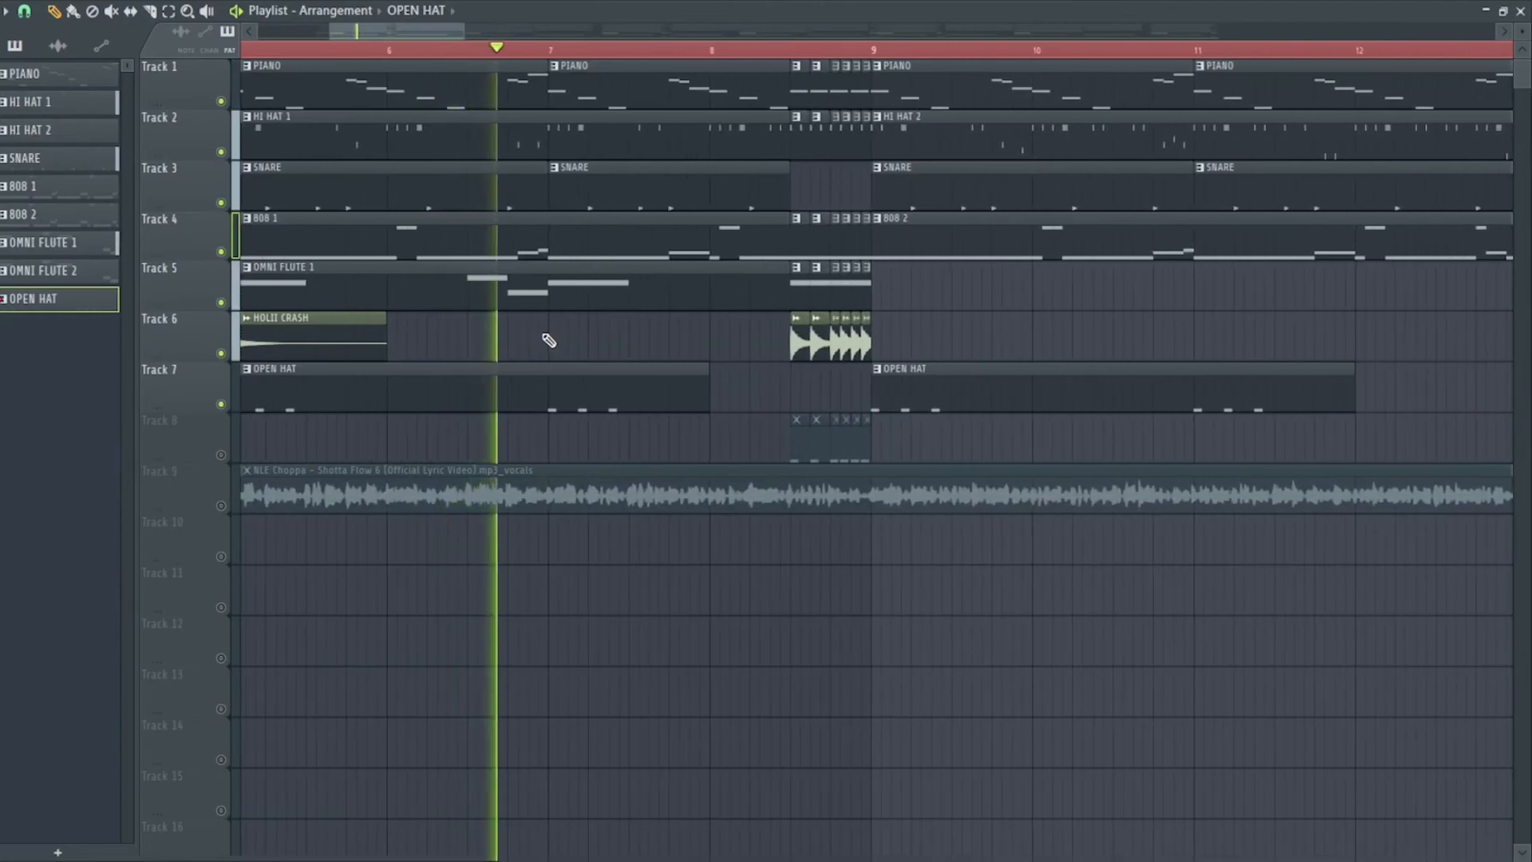
{"action": "left_click", "coordinate": [590, 47]}
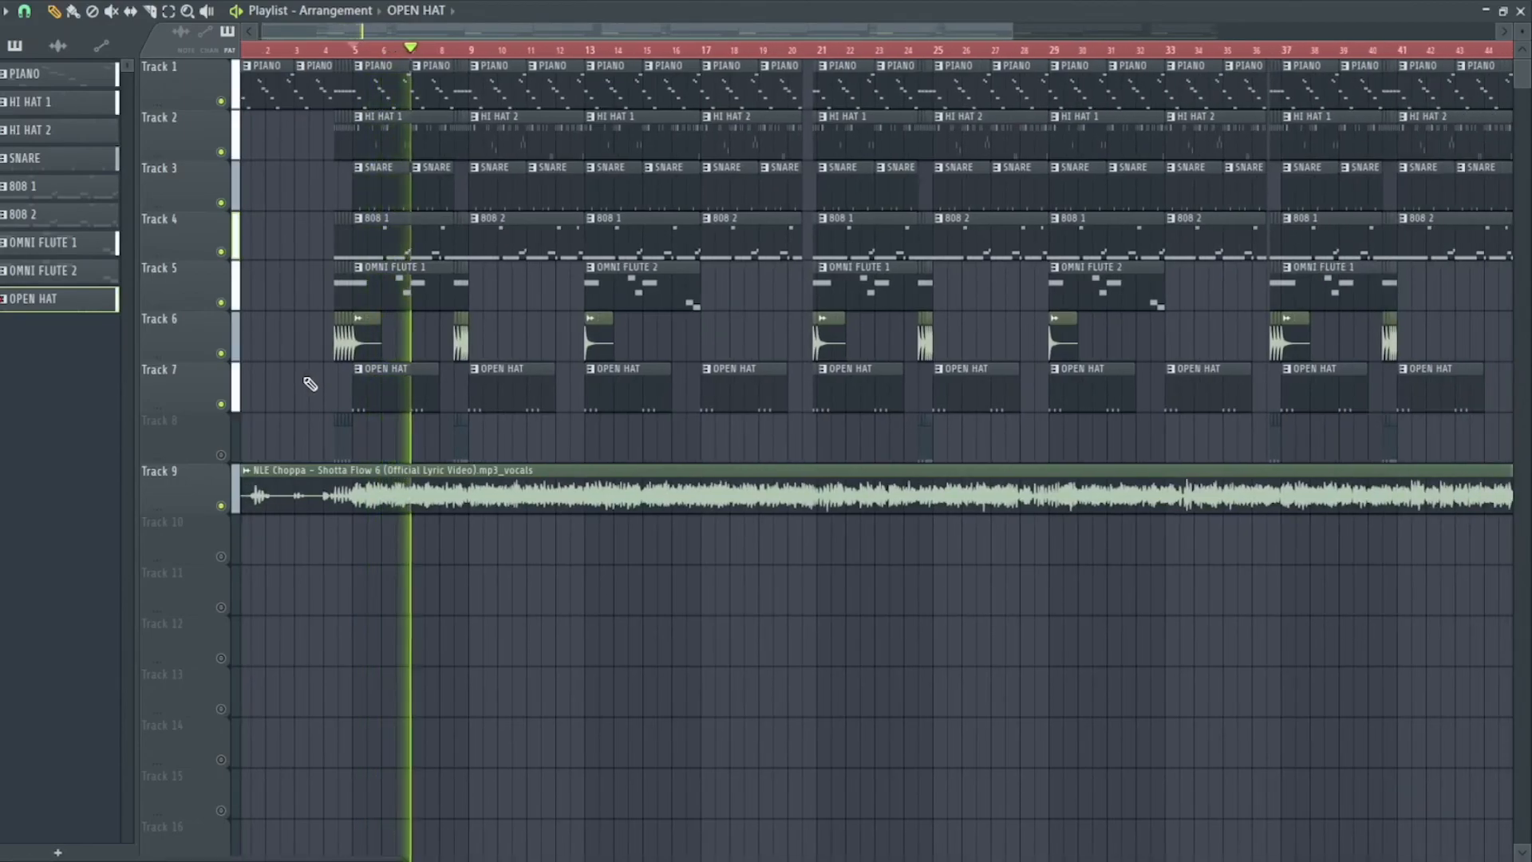
Play the full beat with the vocals track from mid-timeline
{"action": "left_click", "coordinate": [428, 46]}
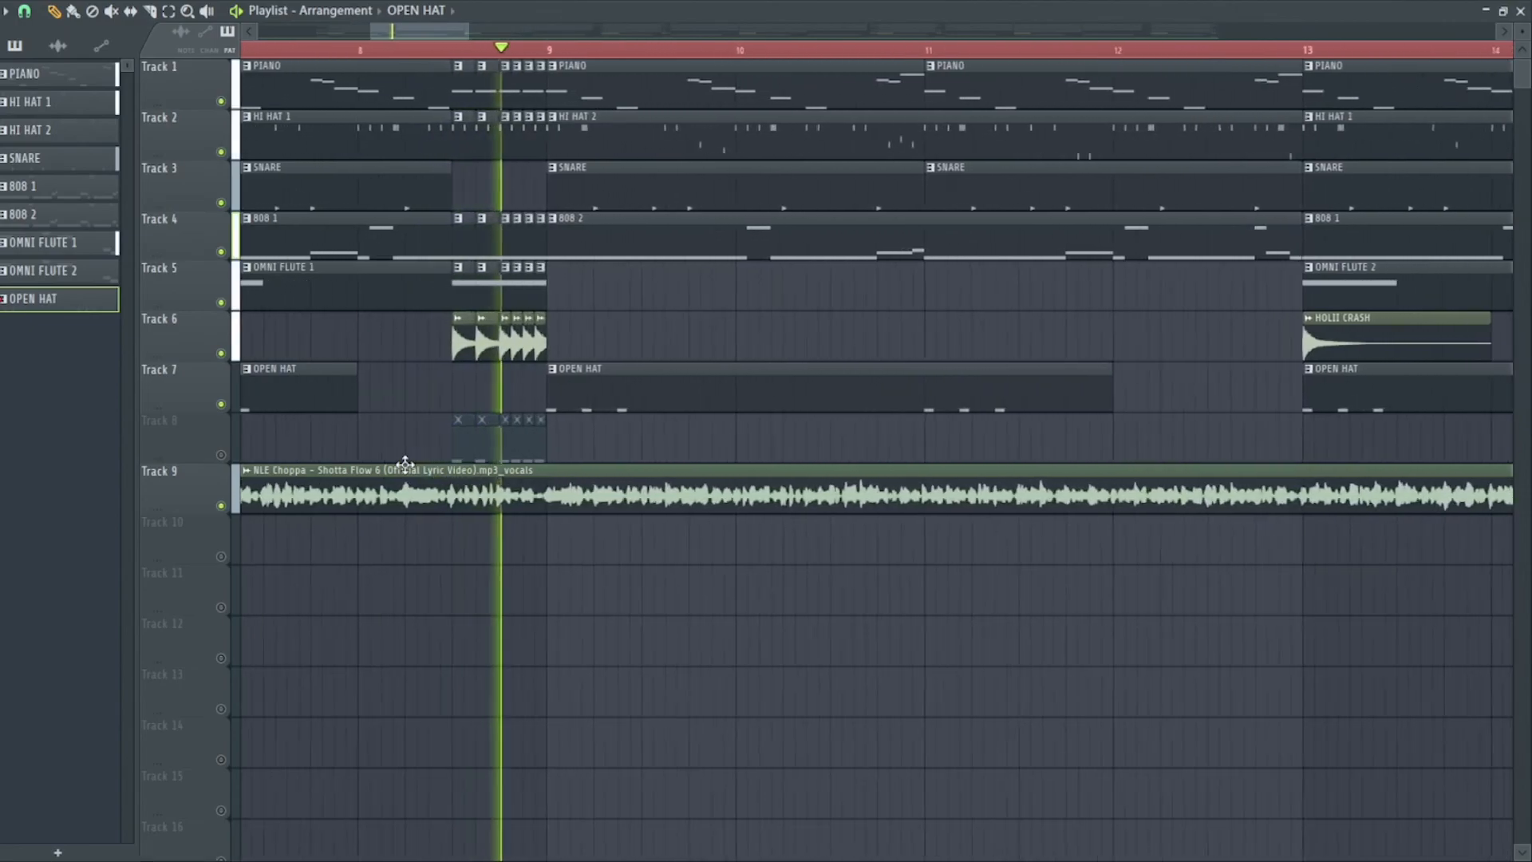
{"action": "scroll", "scroll_direction": "down", "scroll_amount": 3}
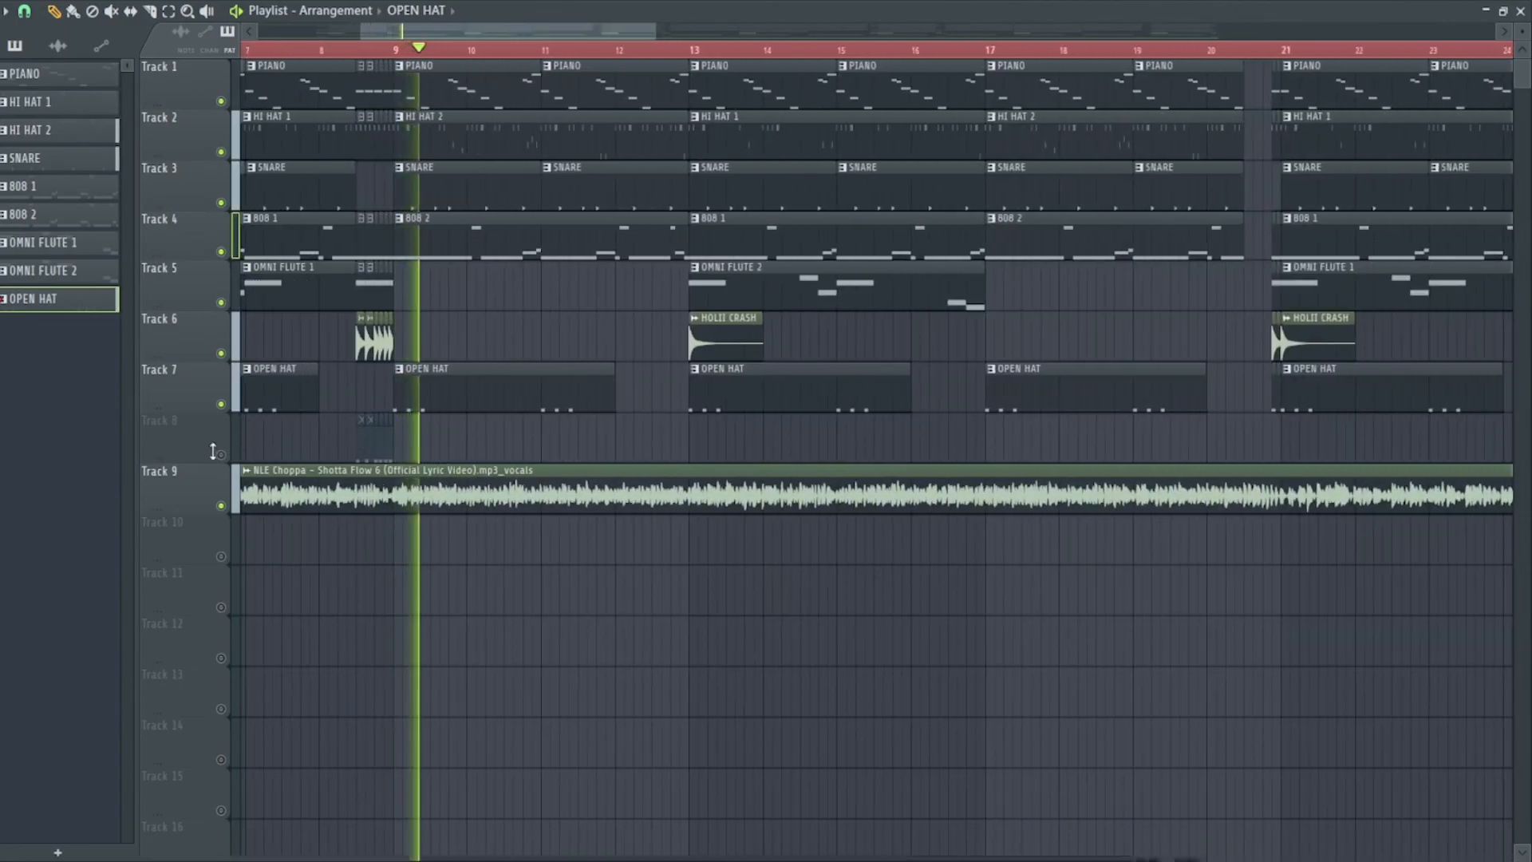